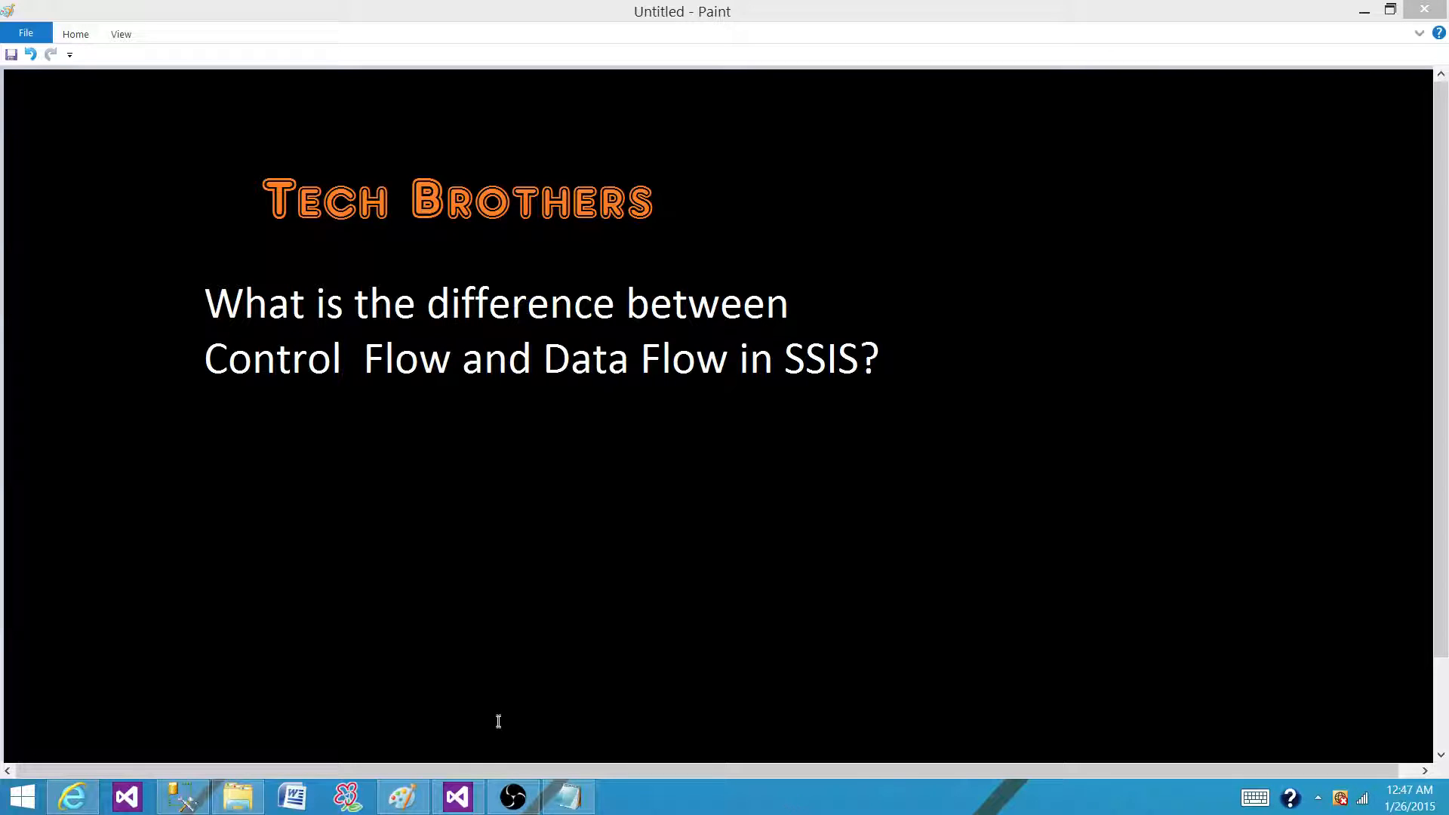
Place a Data Flow Task, an Execute SQL Task below it, and a Foreach Loop Container below that
left_click(456, 795)
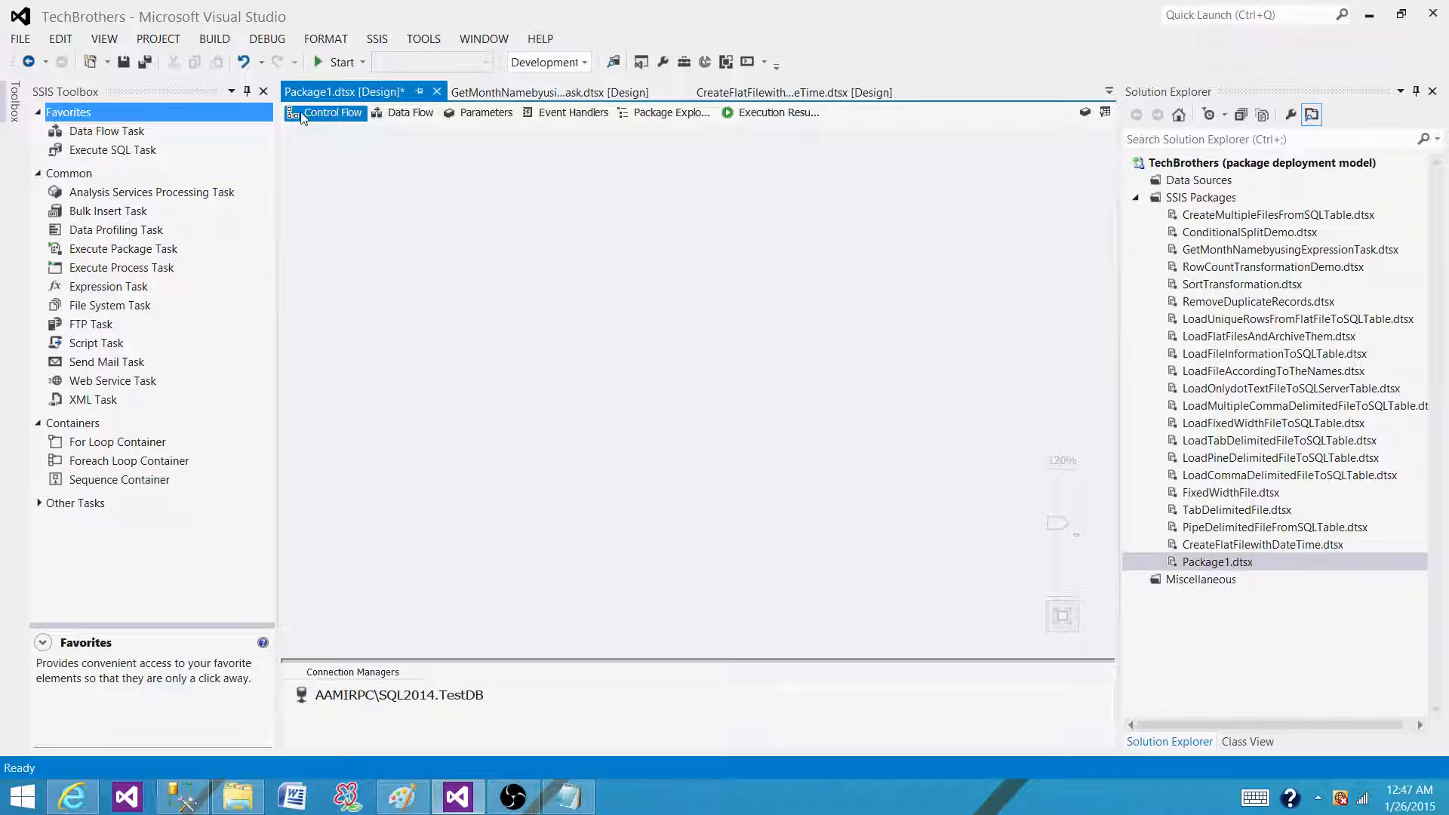
mouse_move(331, 112)
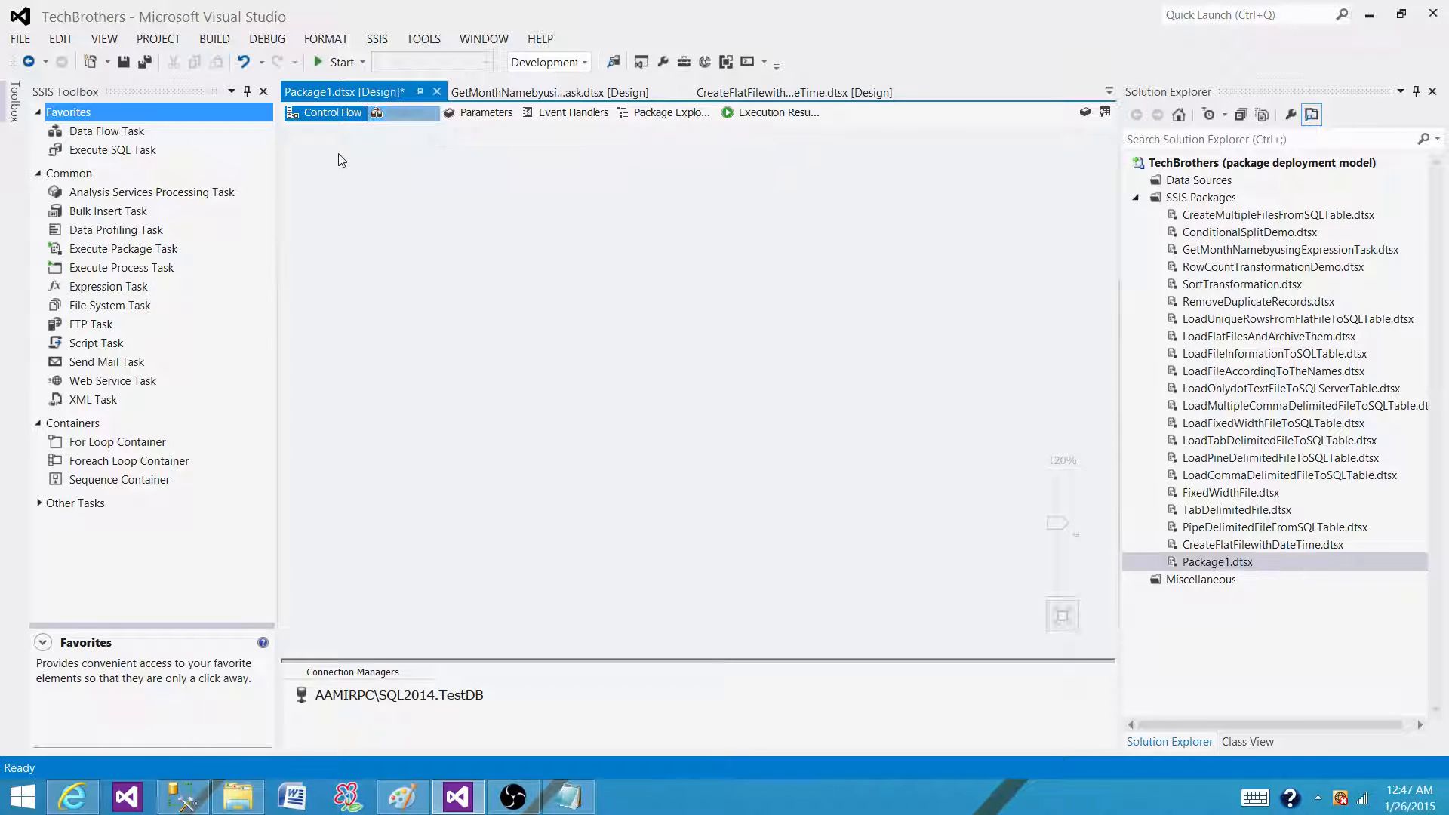
left_click(409, 112)
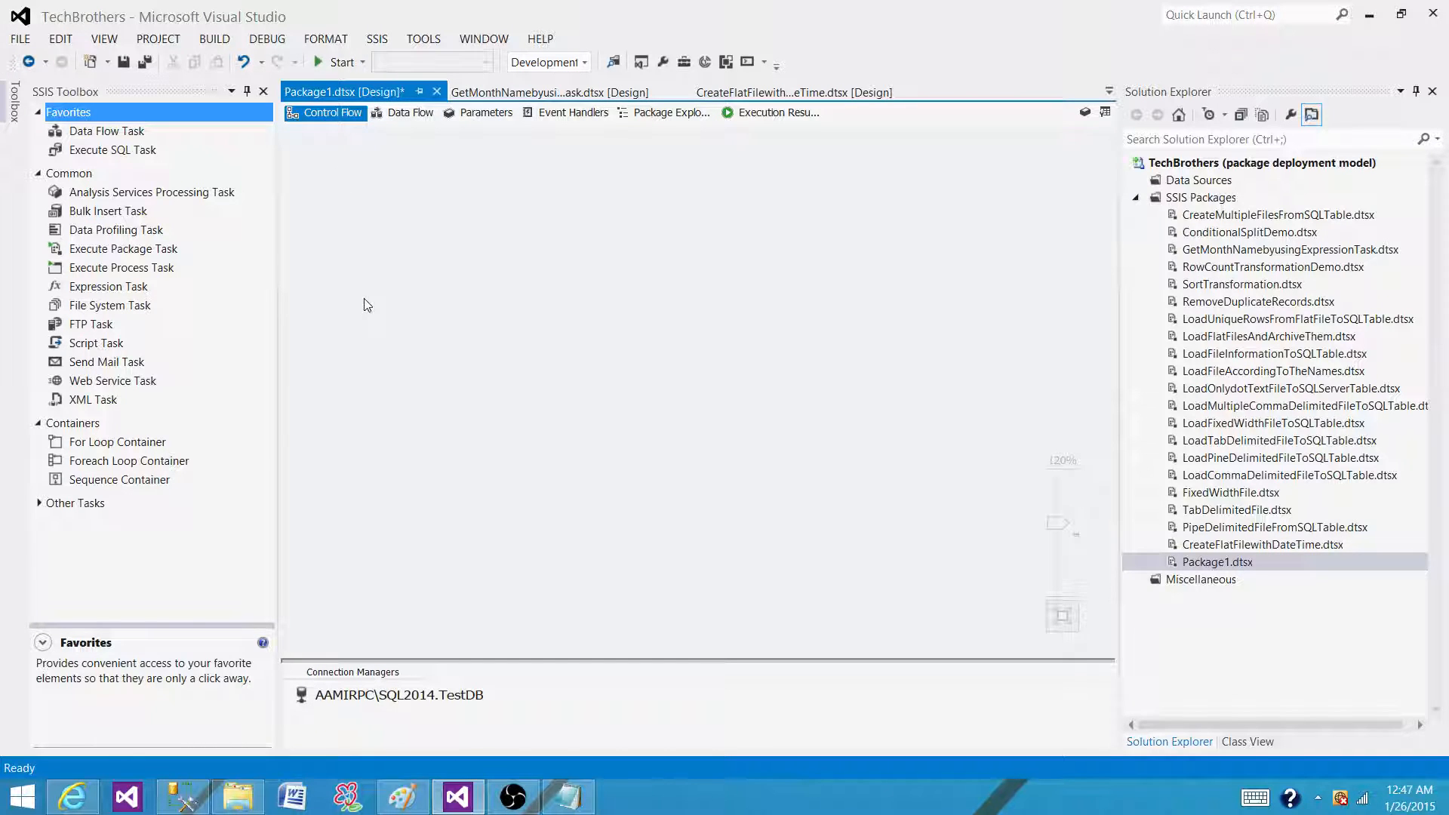
mouse_move(359, 306)
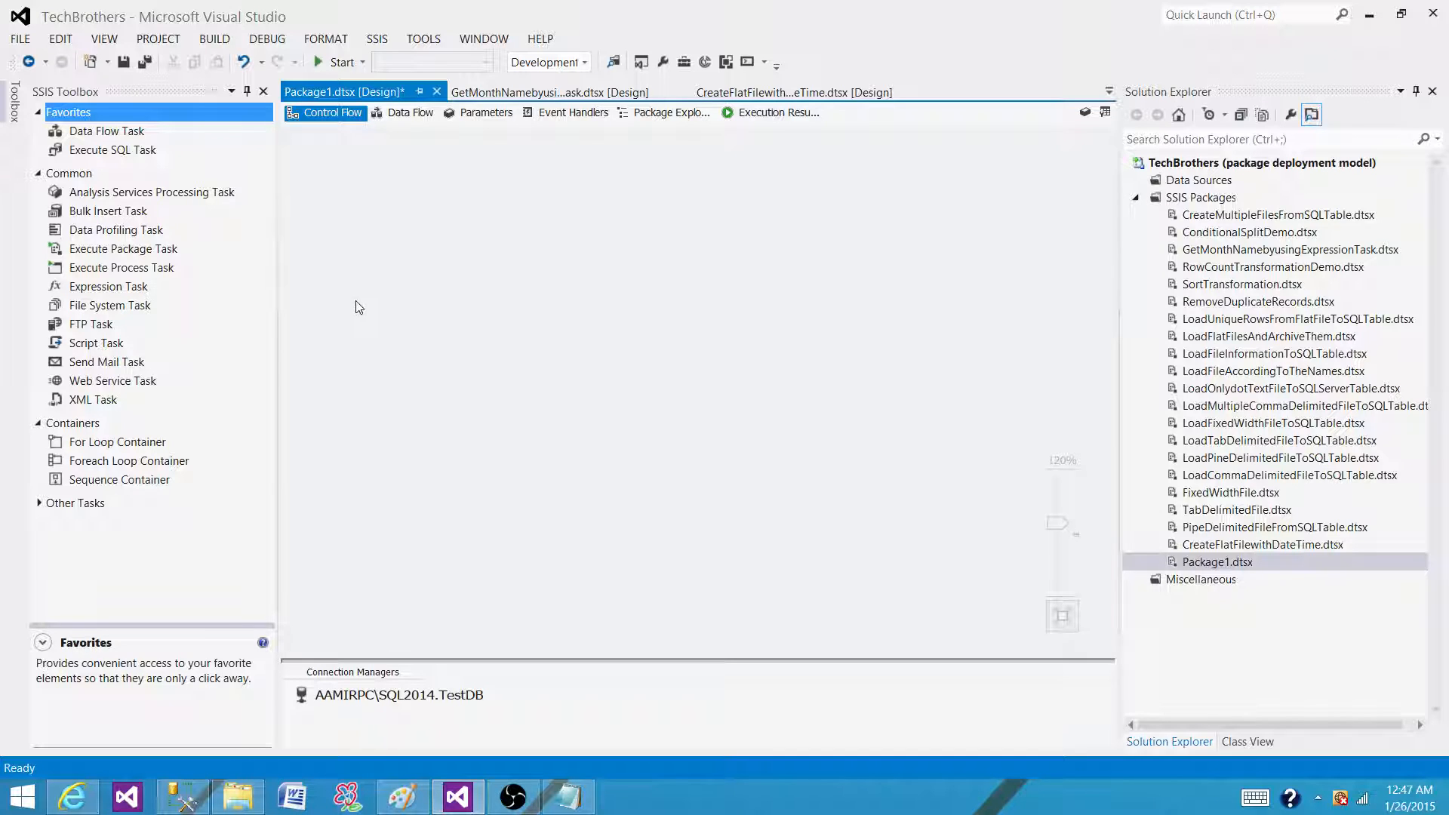
left_click(105, 130)
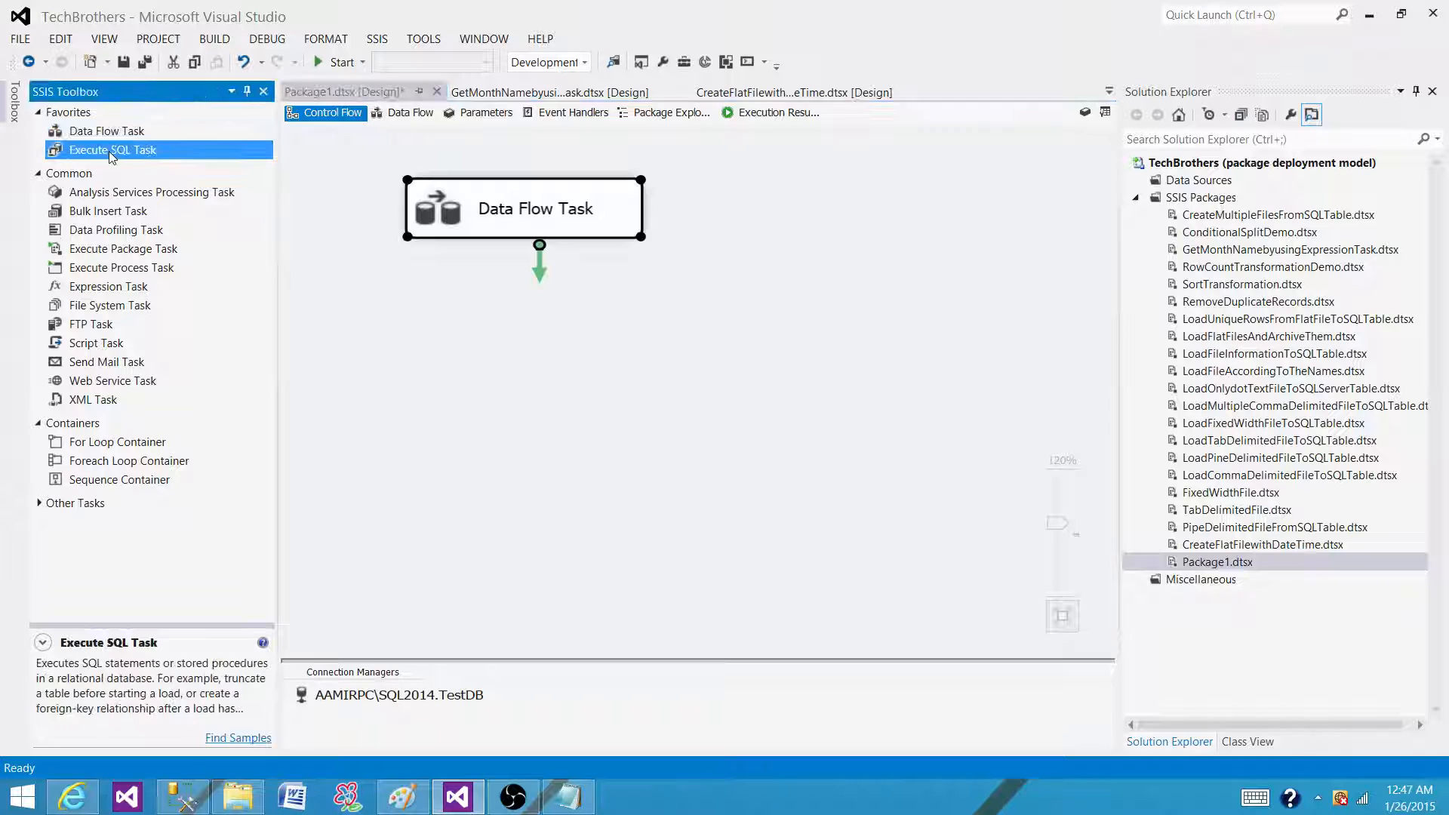
left_click_drag(113, 149, 543, 320)
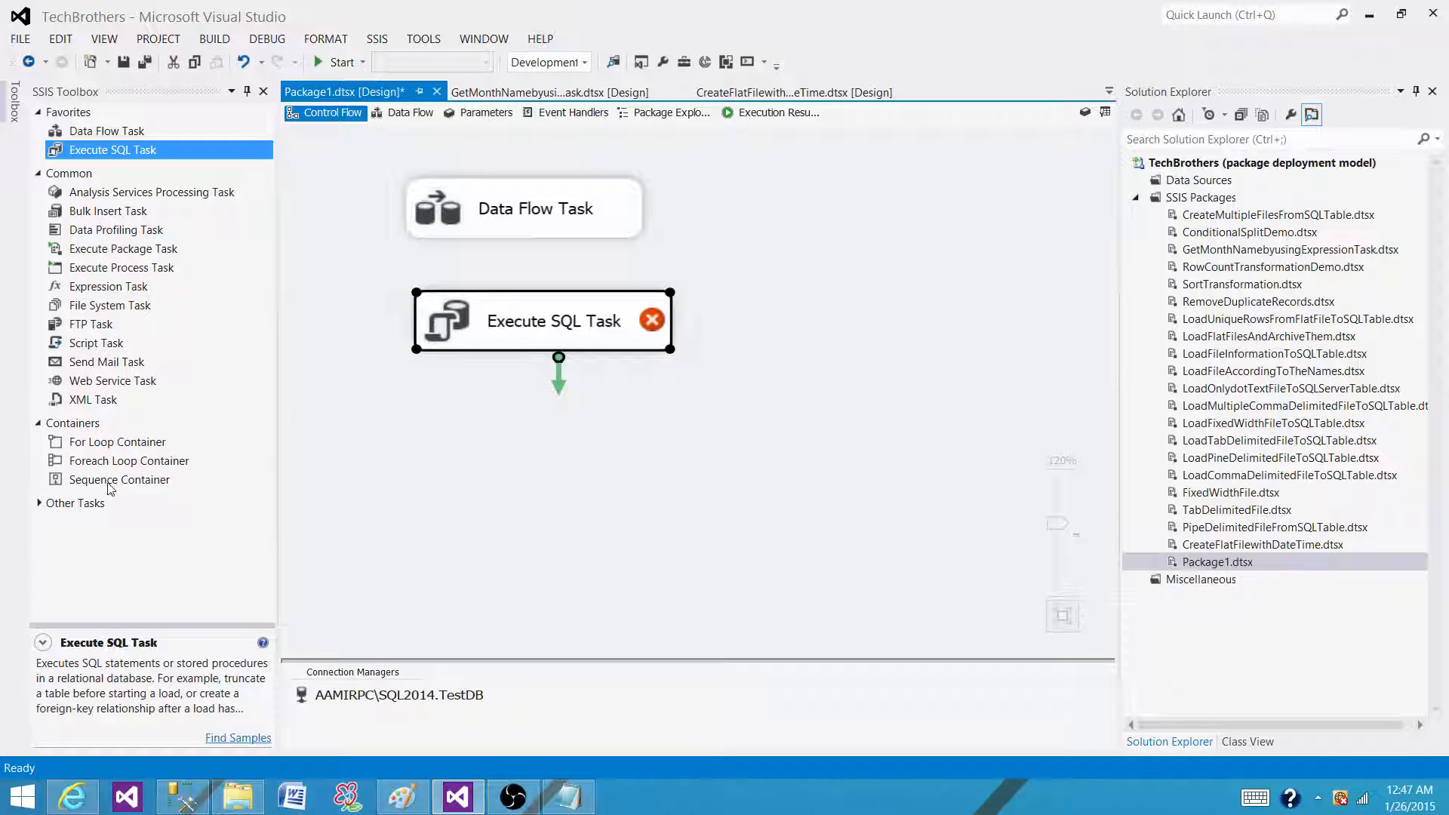
left_click(127, 460)
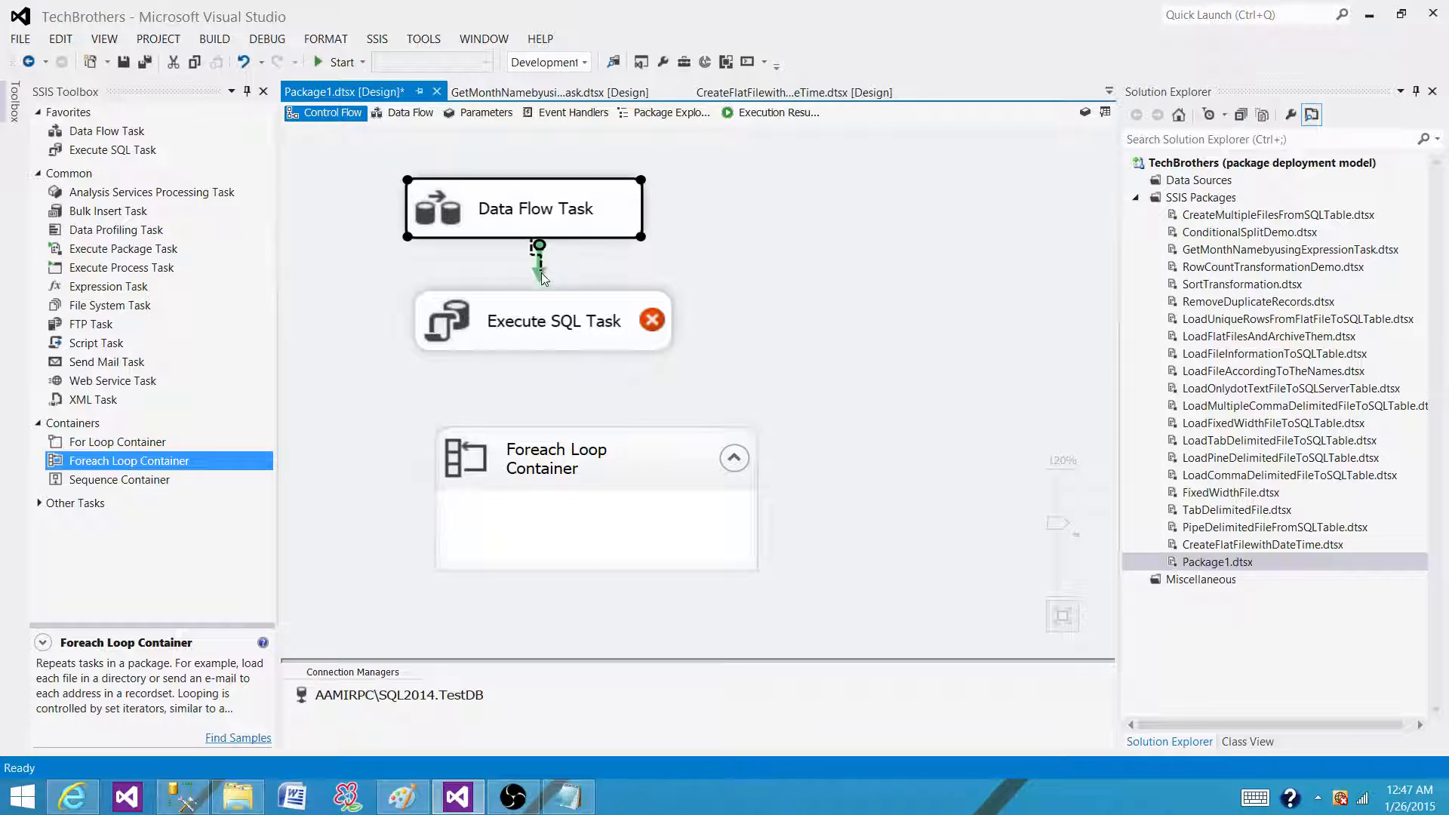
Join the Data Flow Task to the Execute SQL Task and on to the Foreach Loop with precedence constraints
left_click(542, 320)
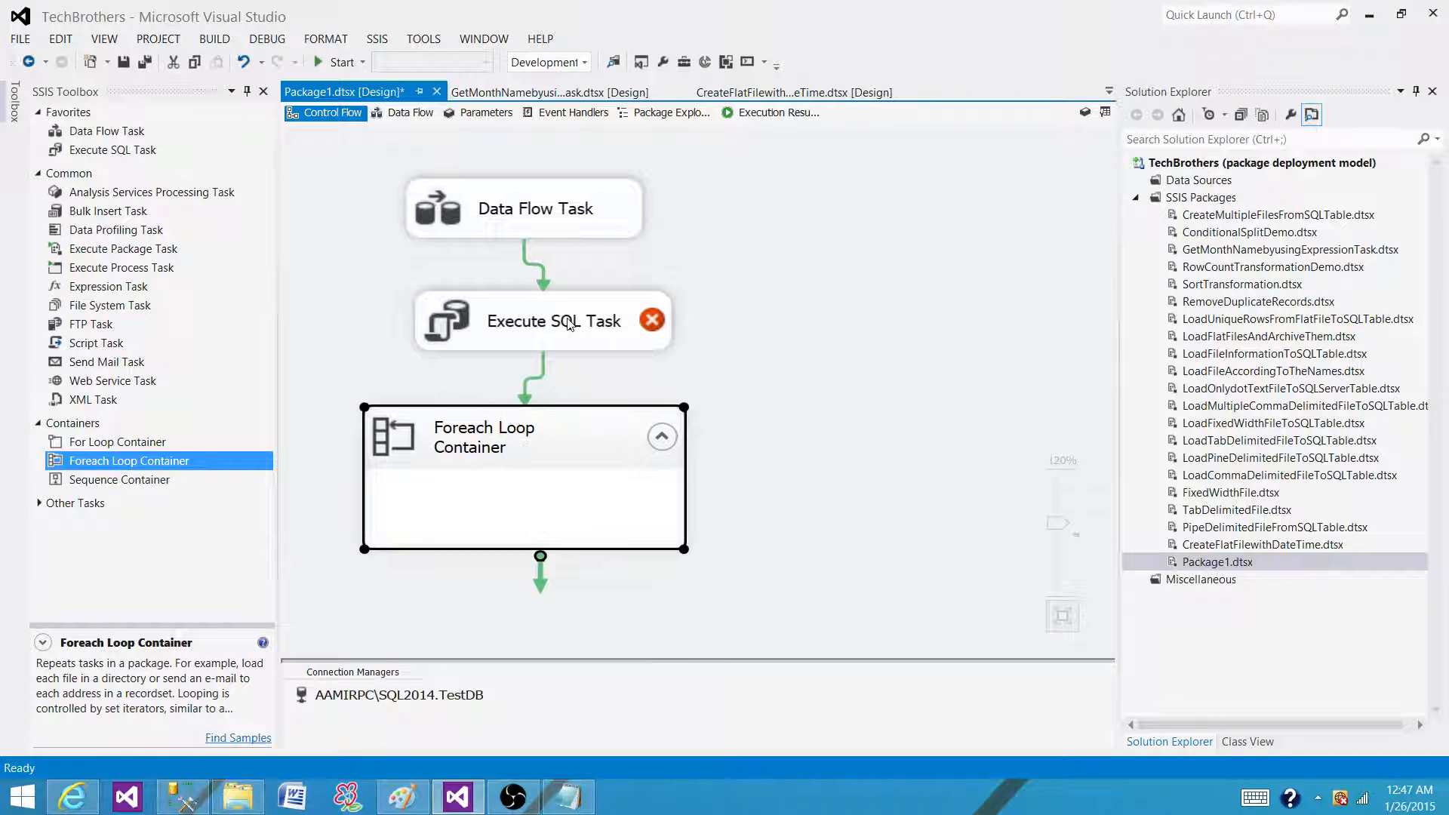
mouse_move(552, 148)
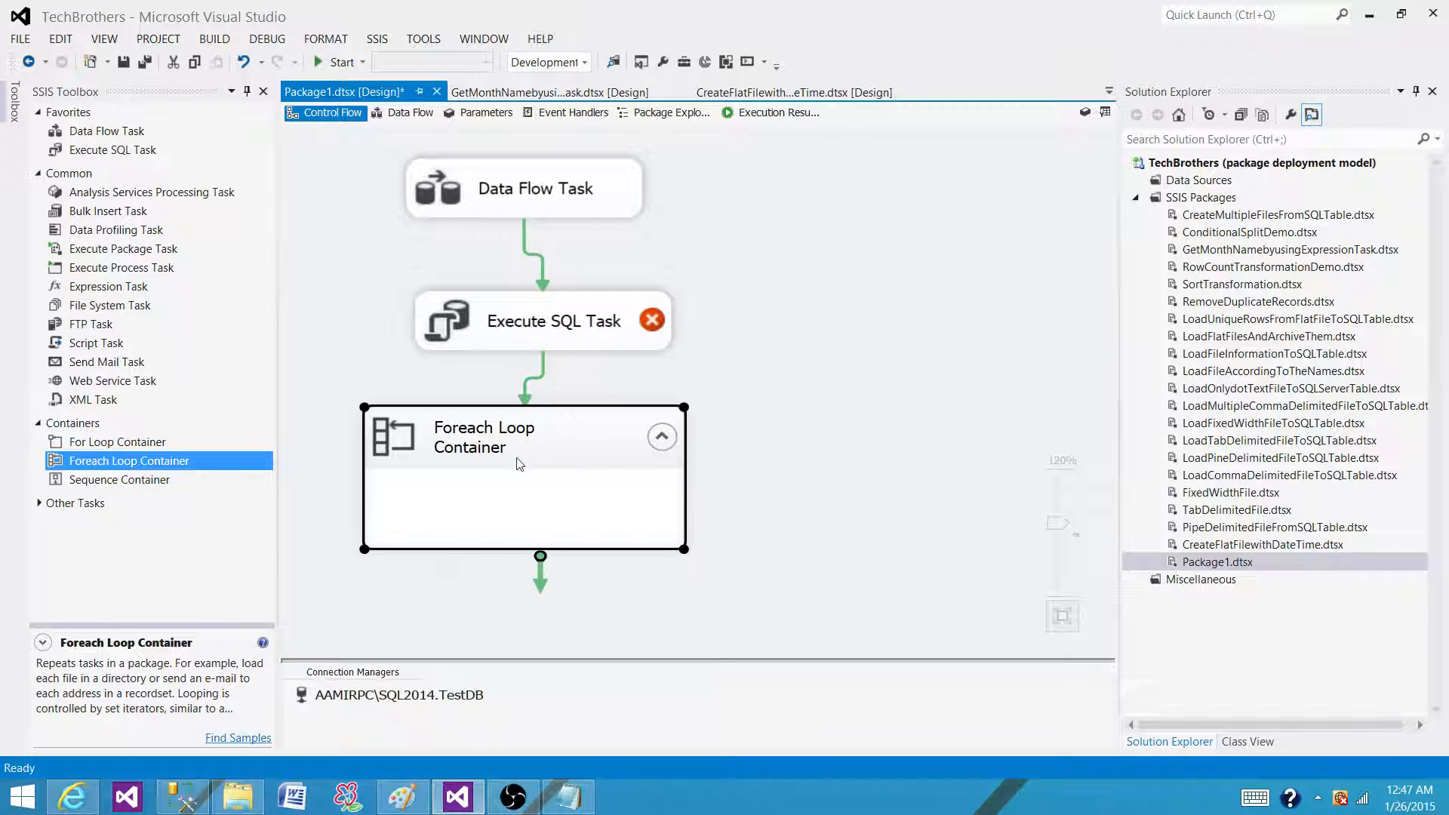
mouse_move(613, 250)
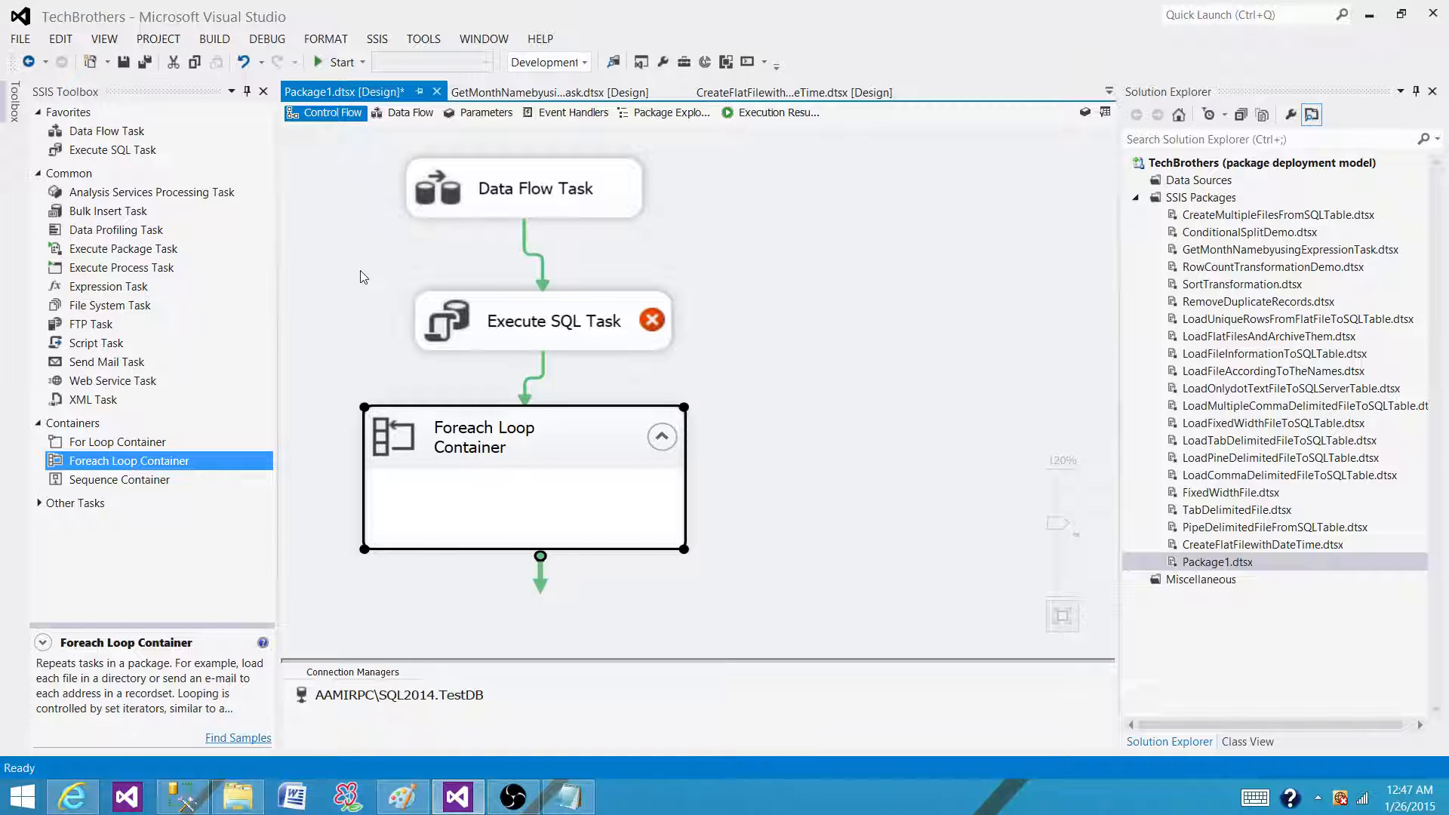
left_click(553, 320)
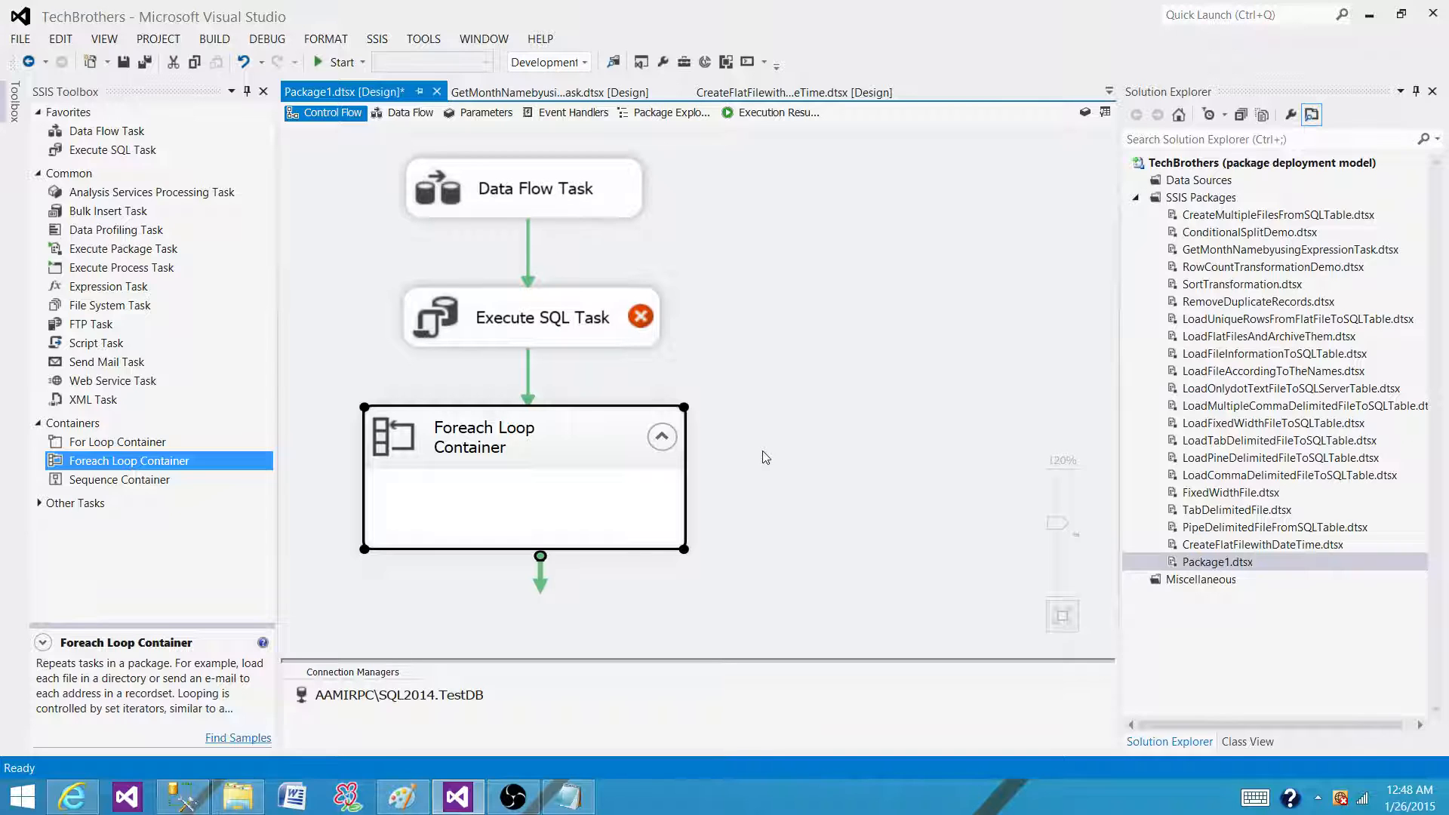
left_click(524, 187)
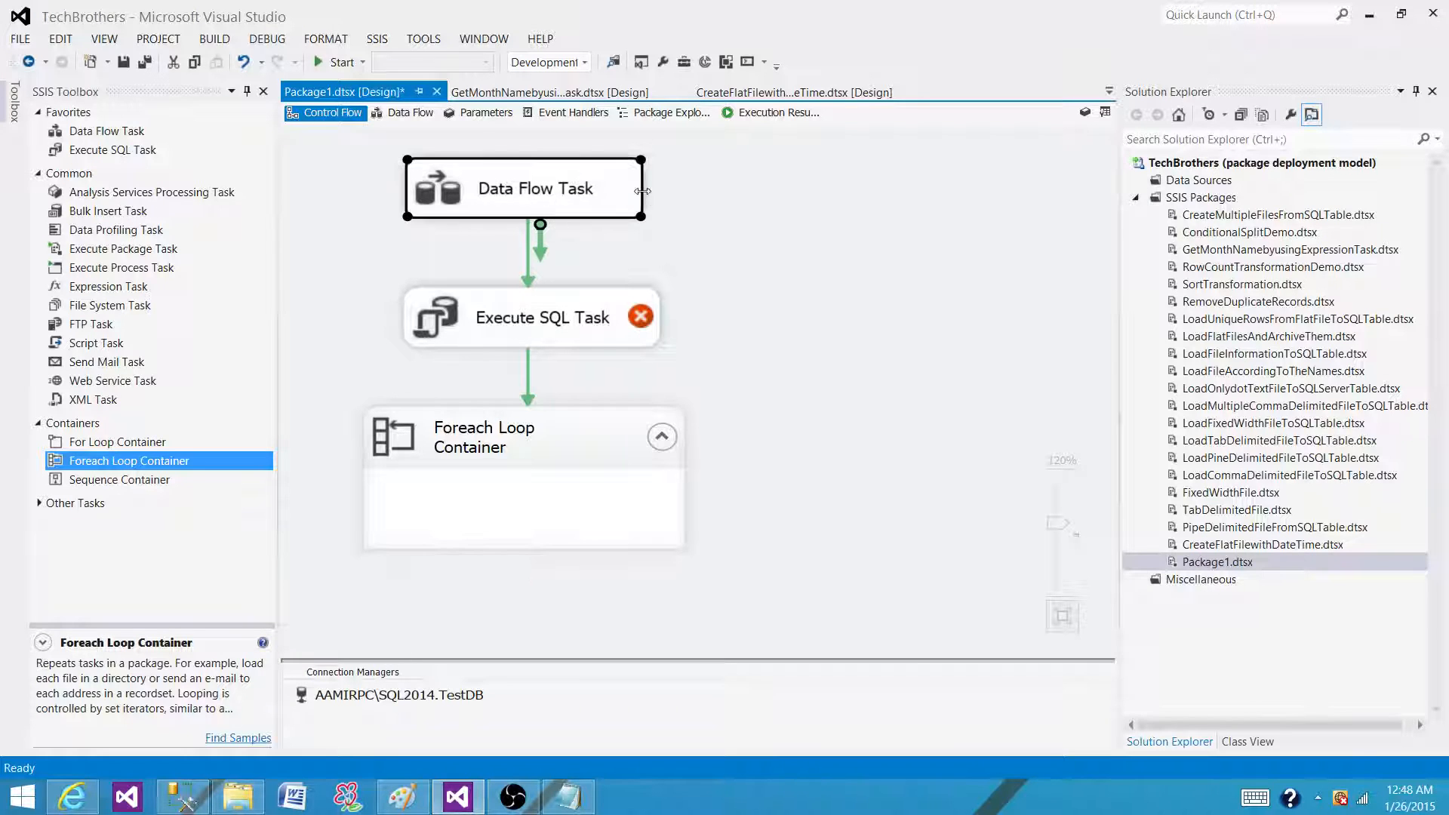
mouse_move(523, 189)
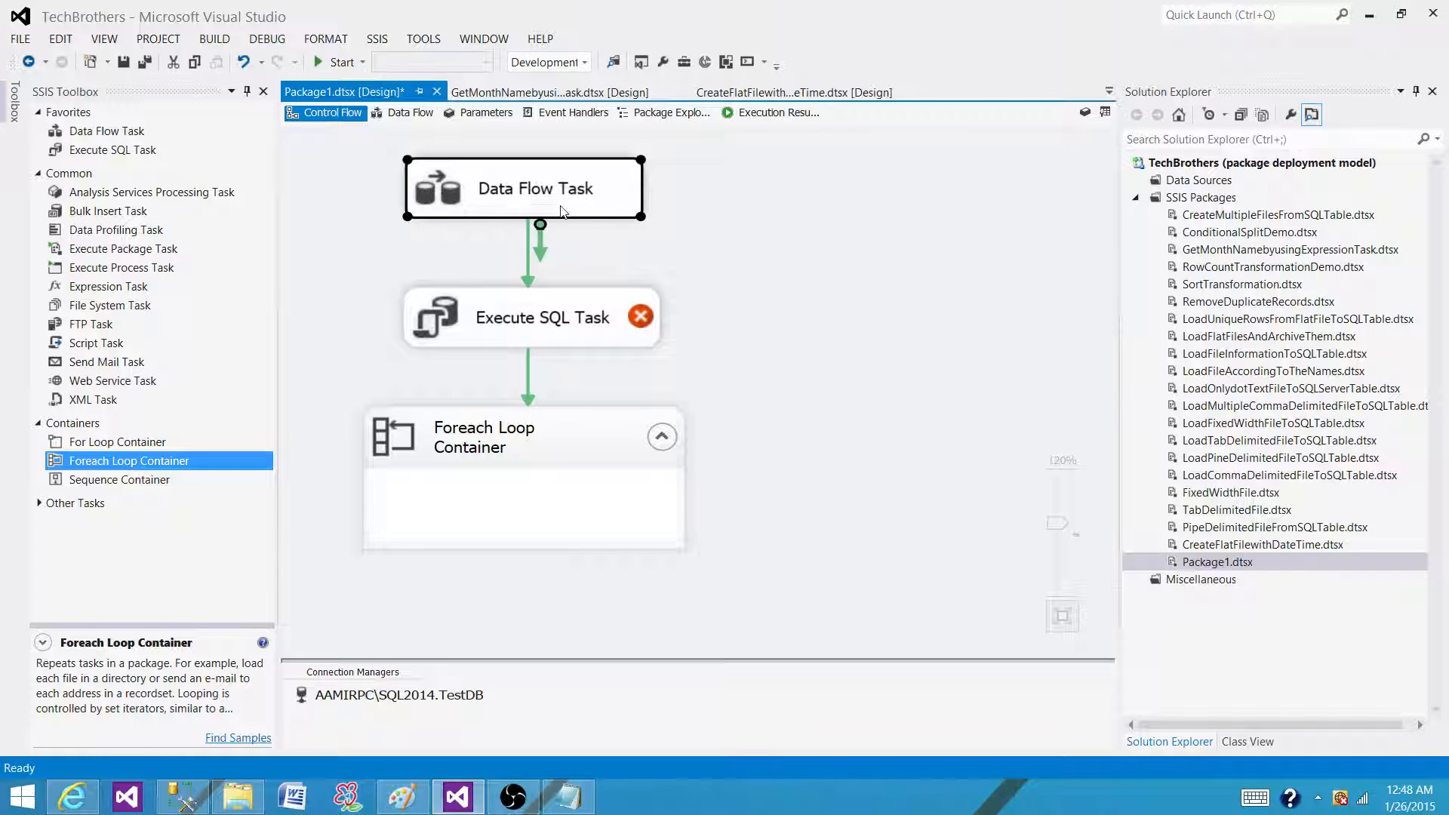
left_click(542, 317)
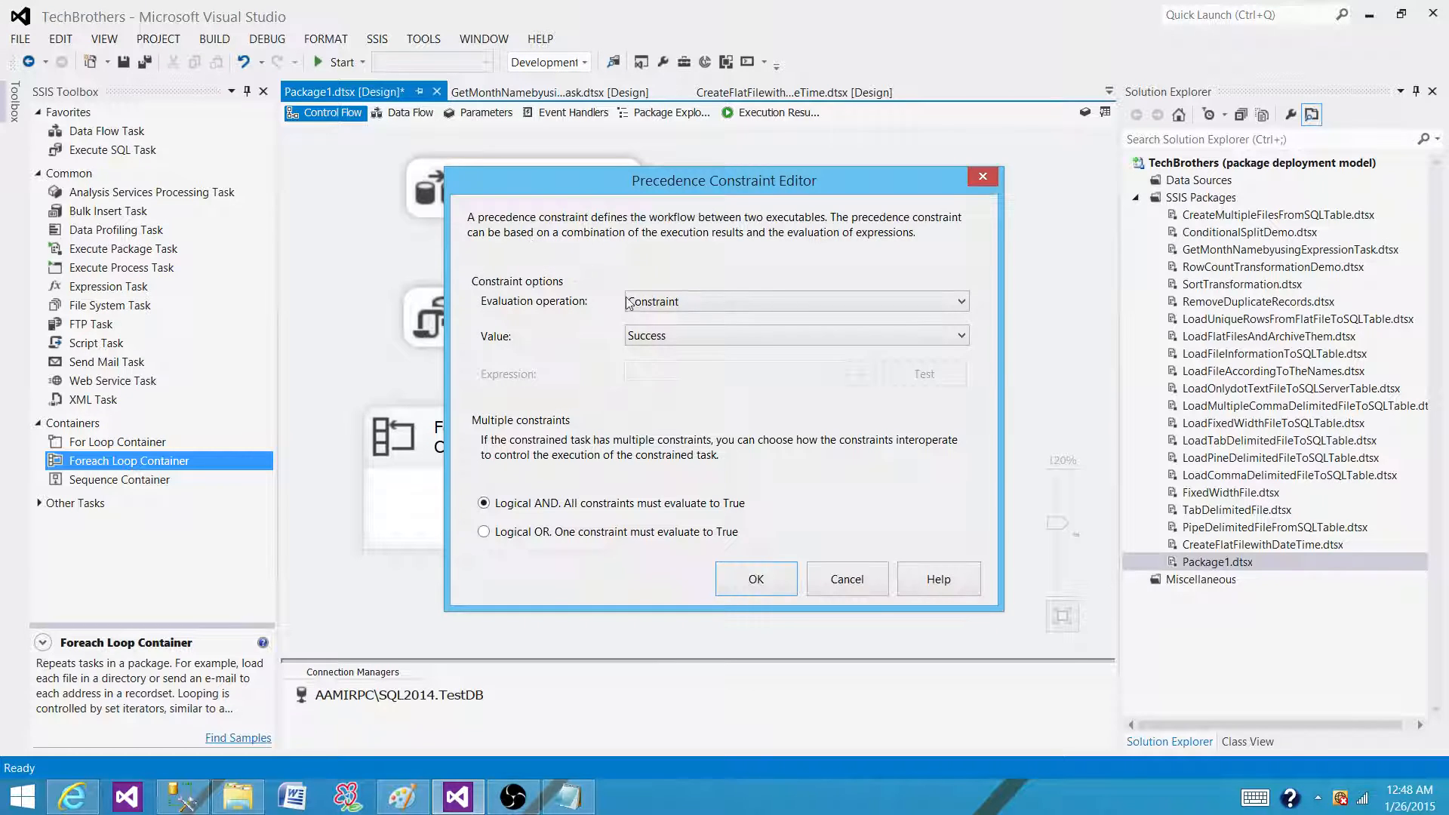
left_click(793, 335)
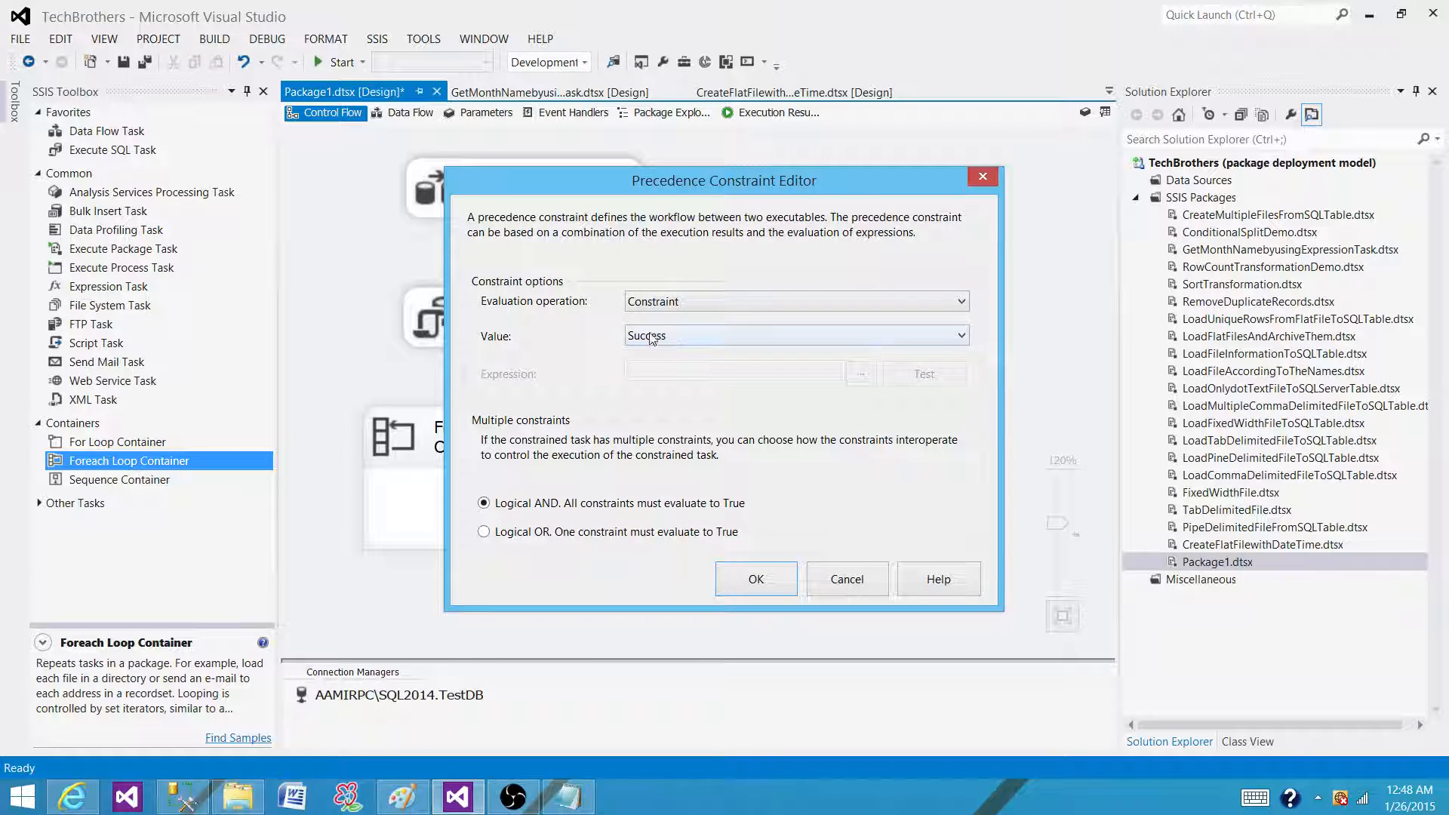
left_click(960, 335)
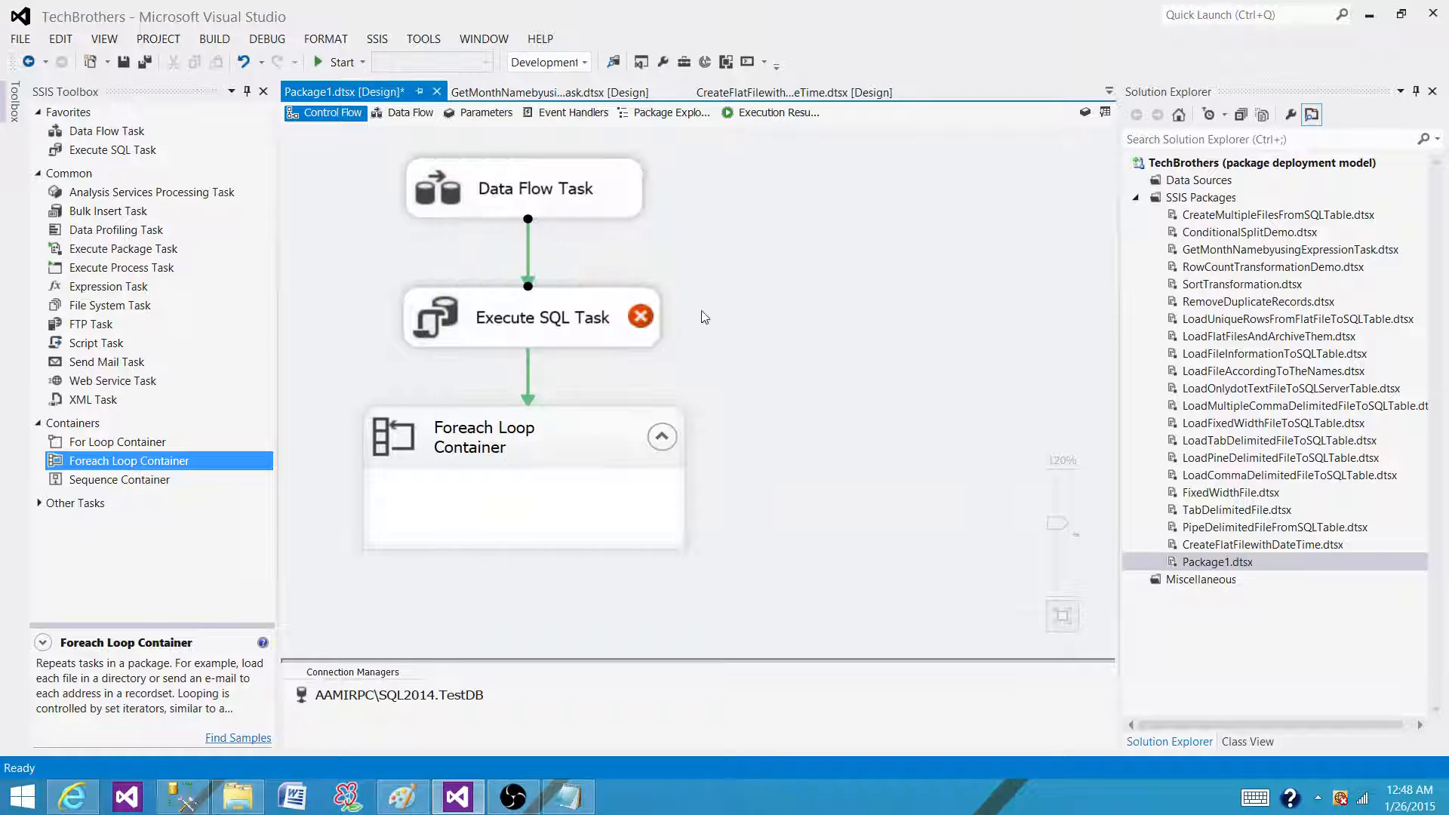
mouse_move(541, 200)
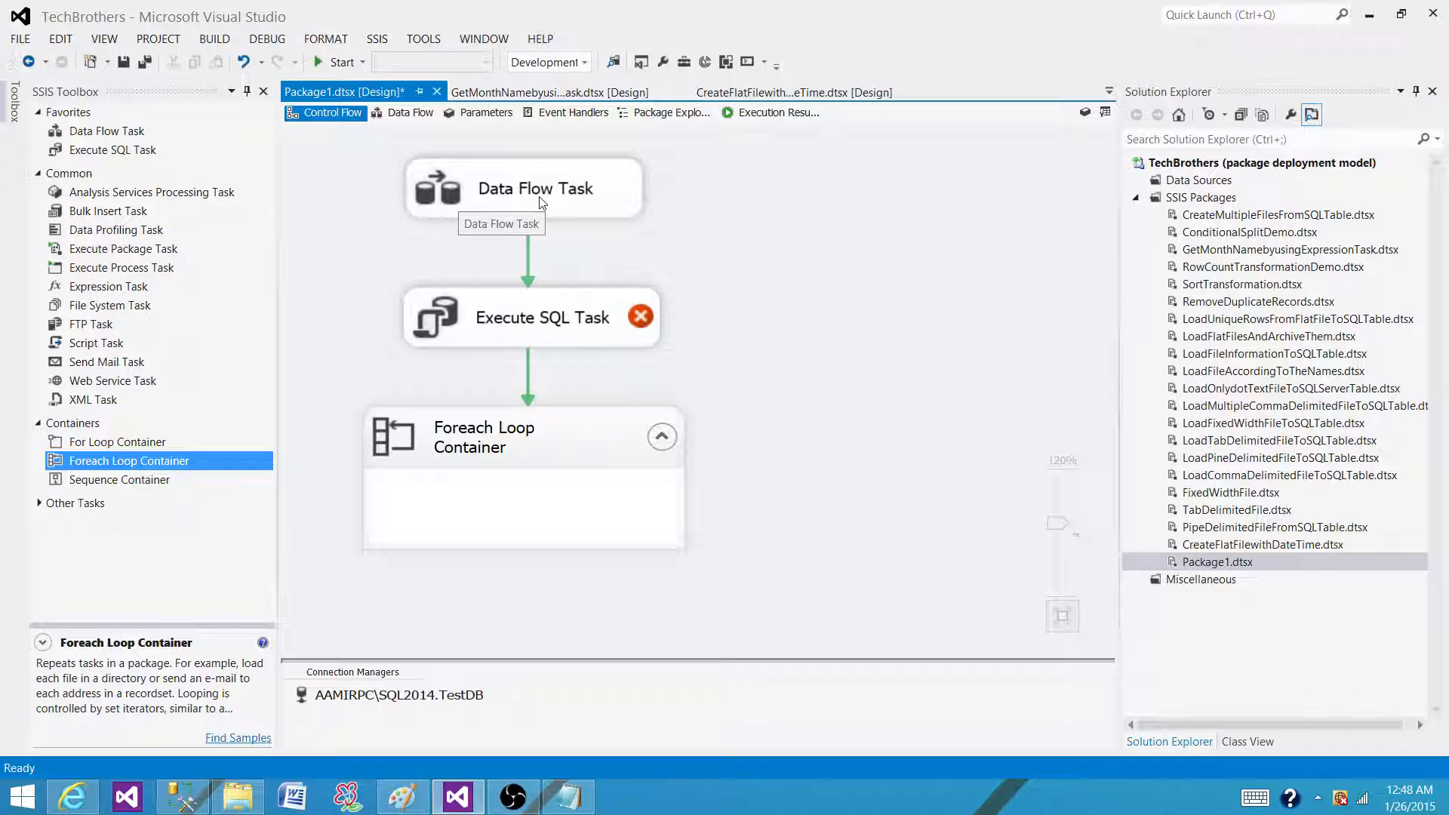
left_click(534, 188)
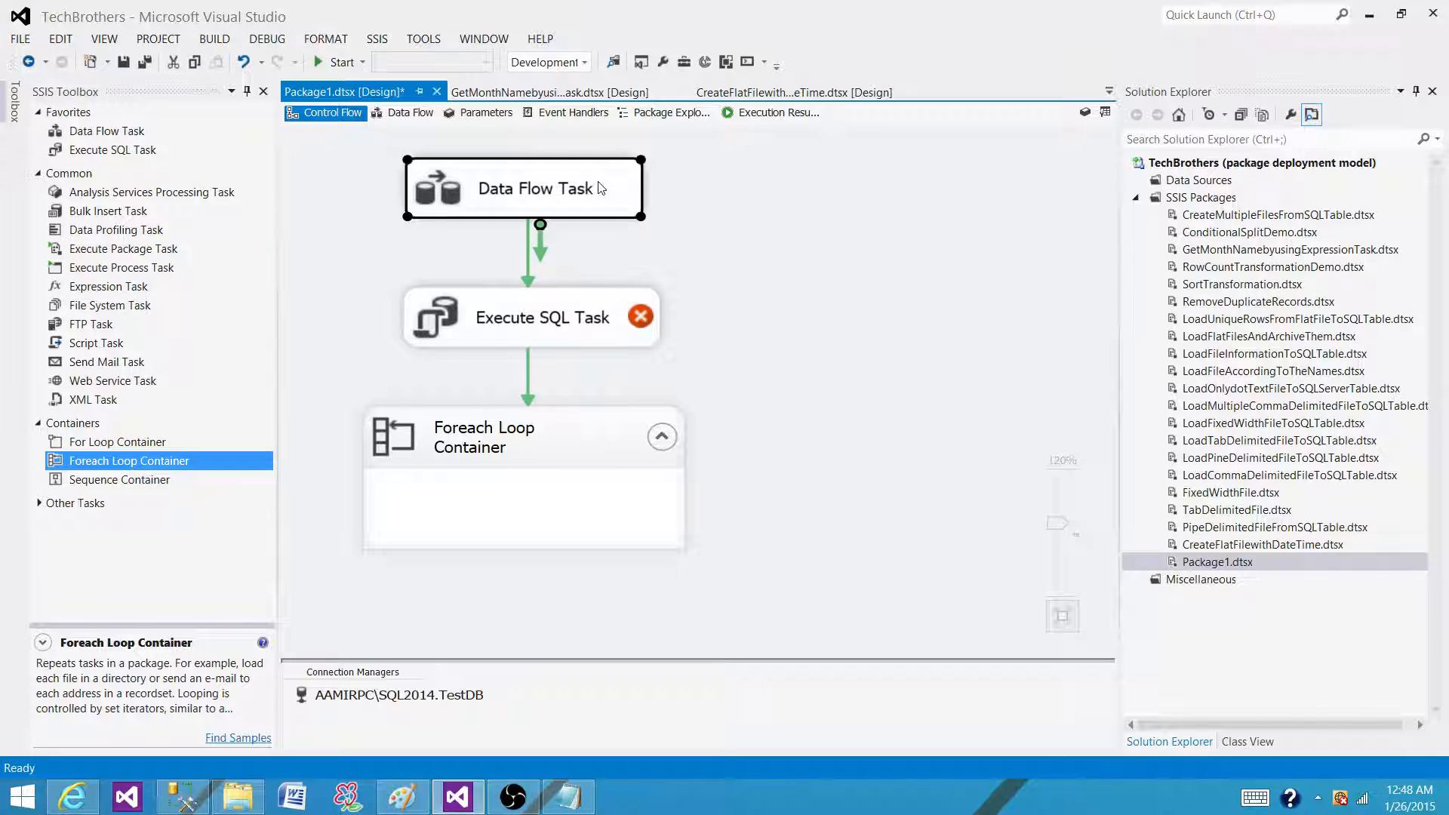
left_click(532, 317)
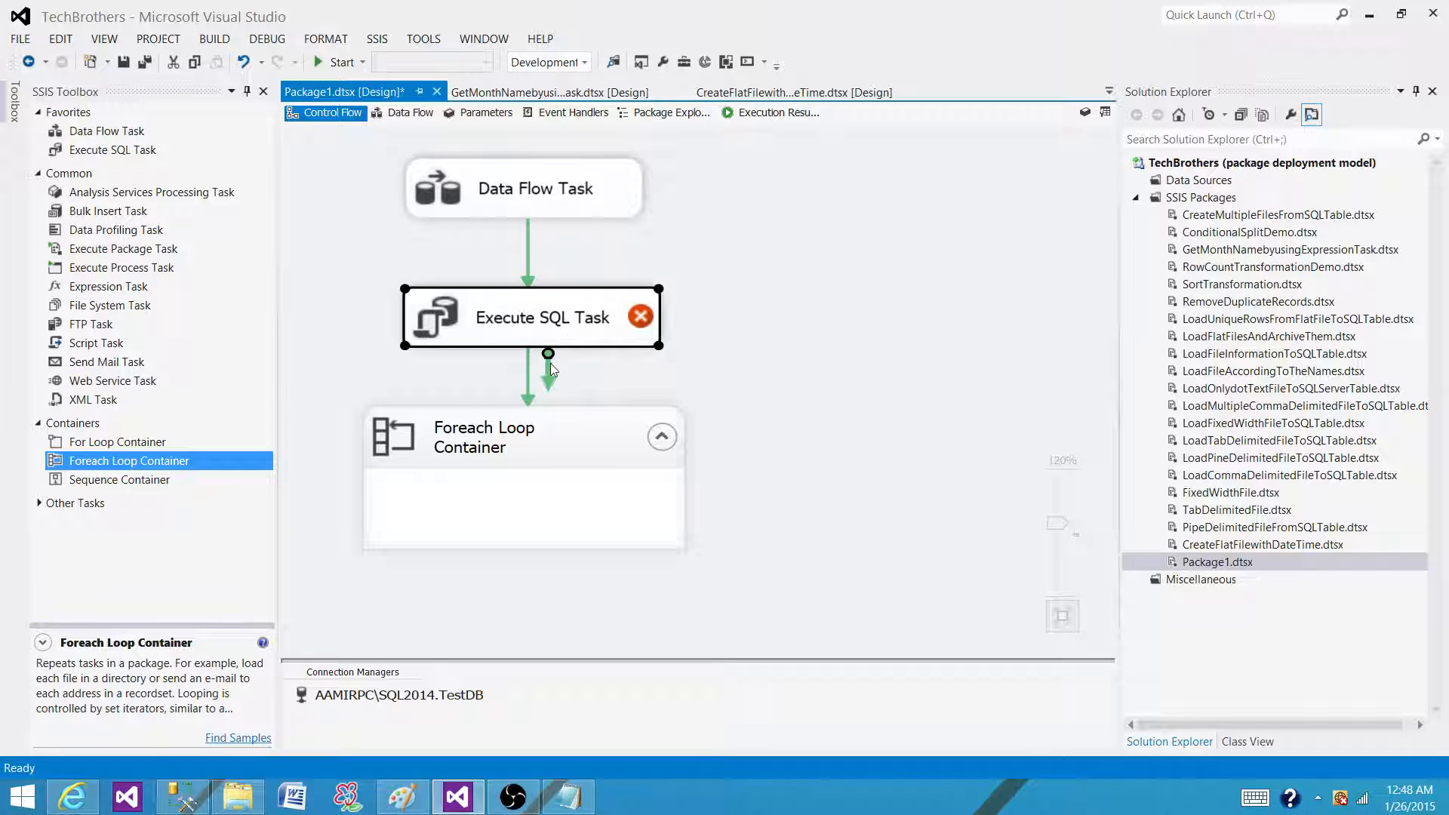
left_click(524, 187)
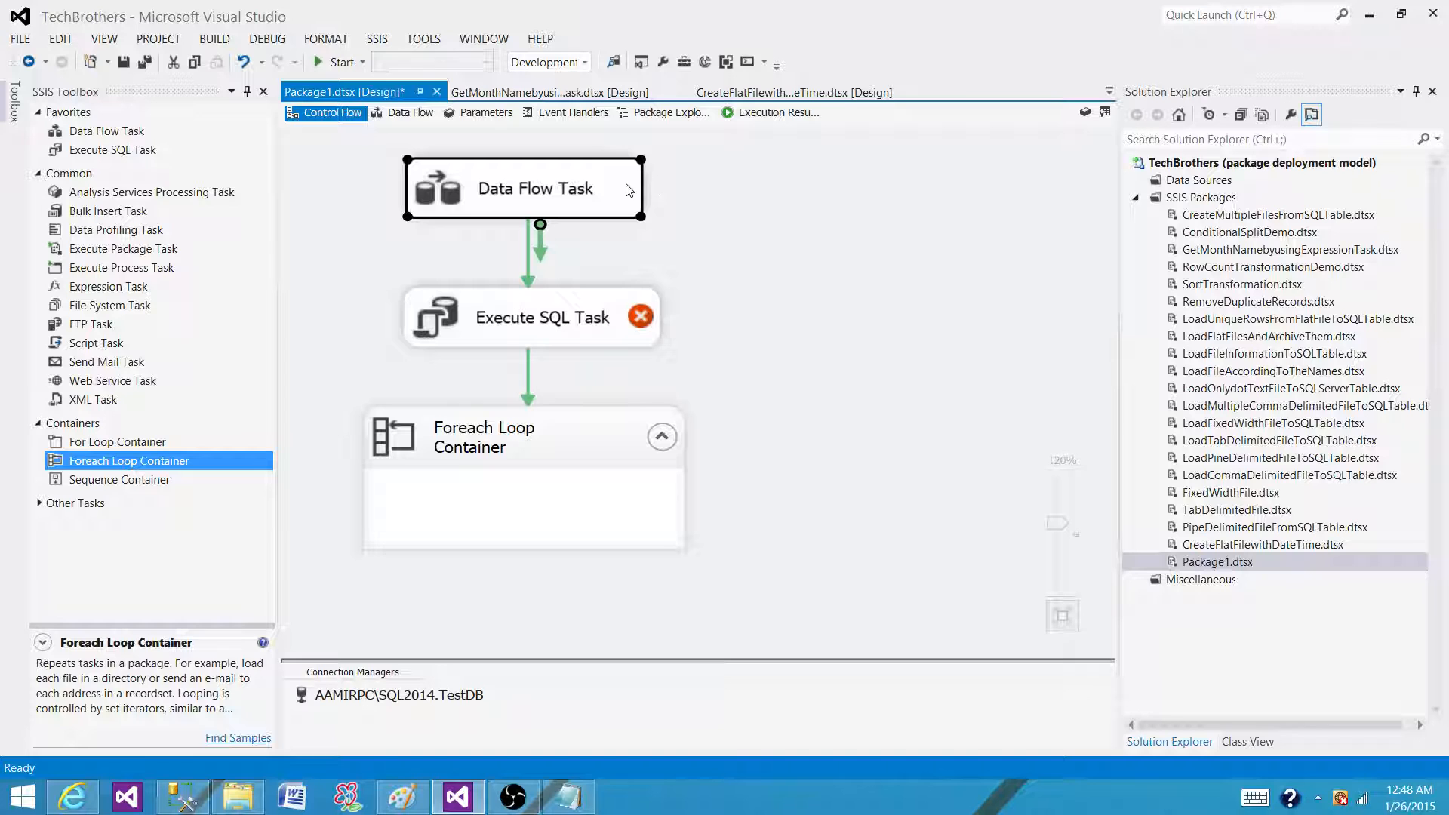
left_click(531, 317)
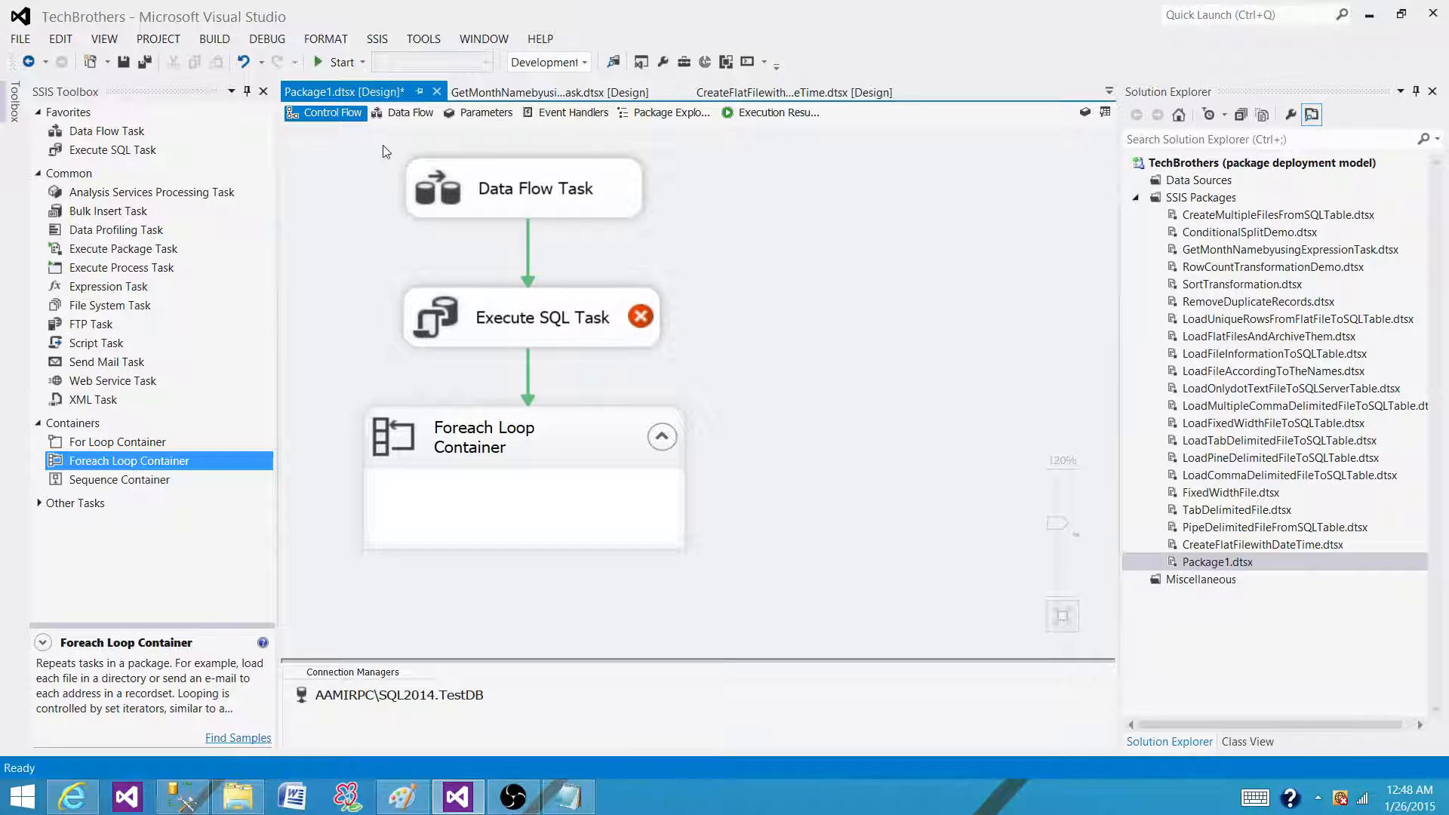
mouse_move(728, 211)
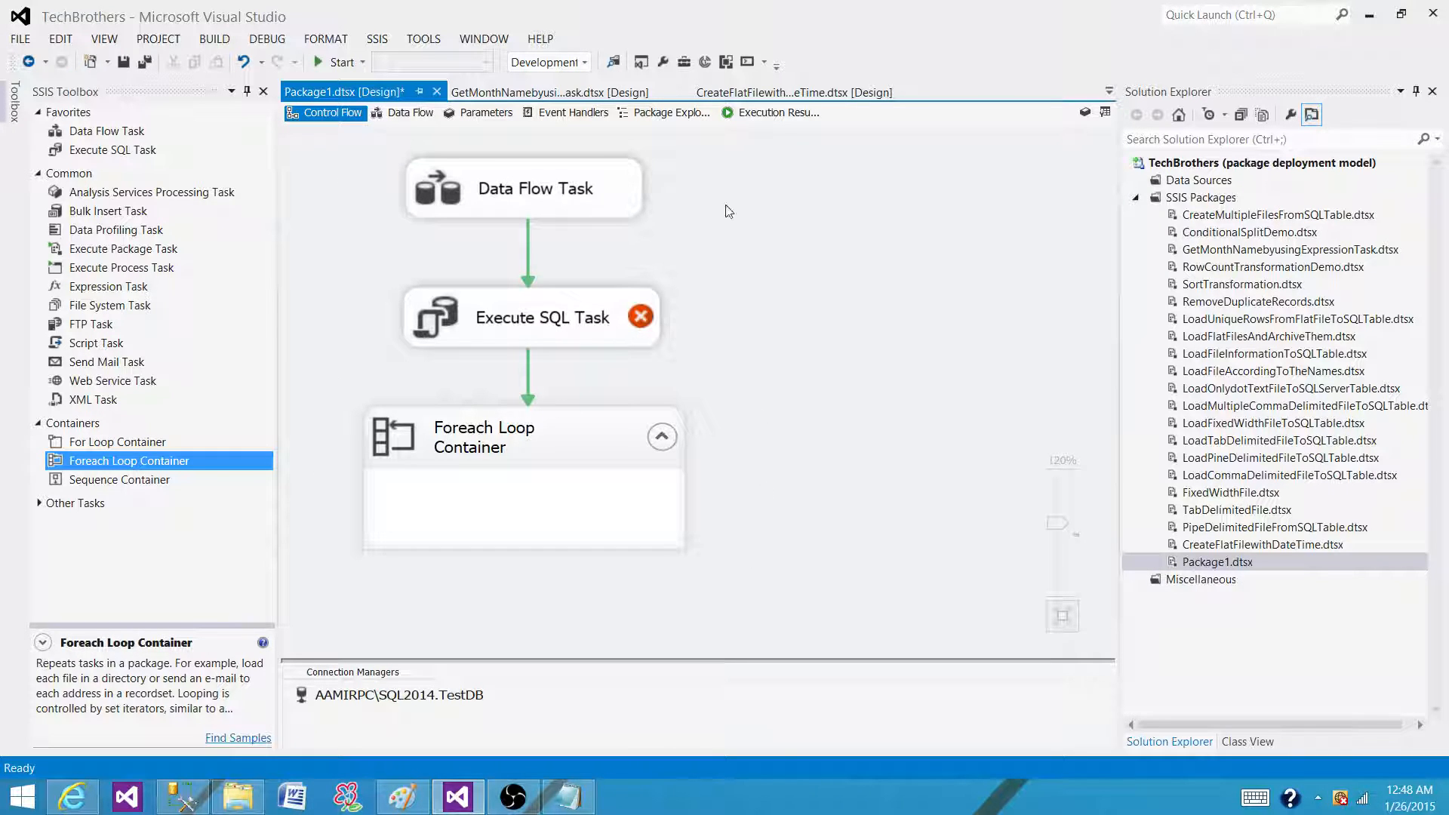
mouse_move(749, 464)
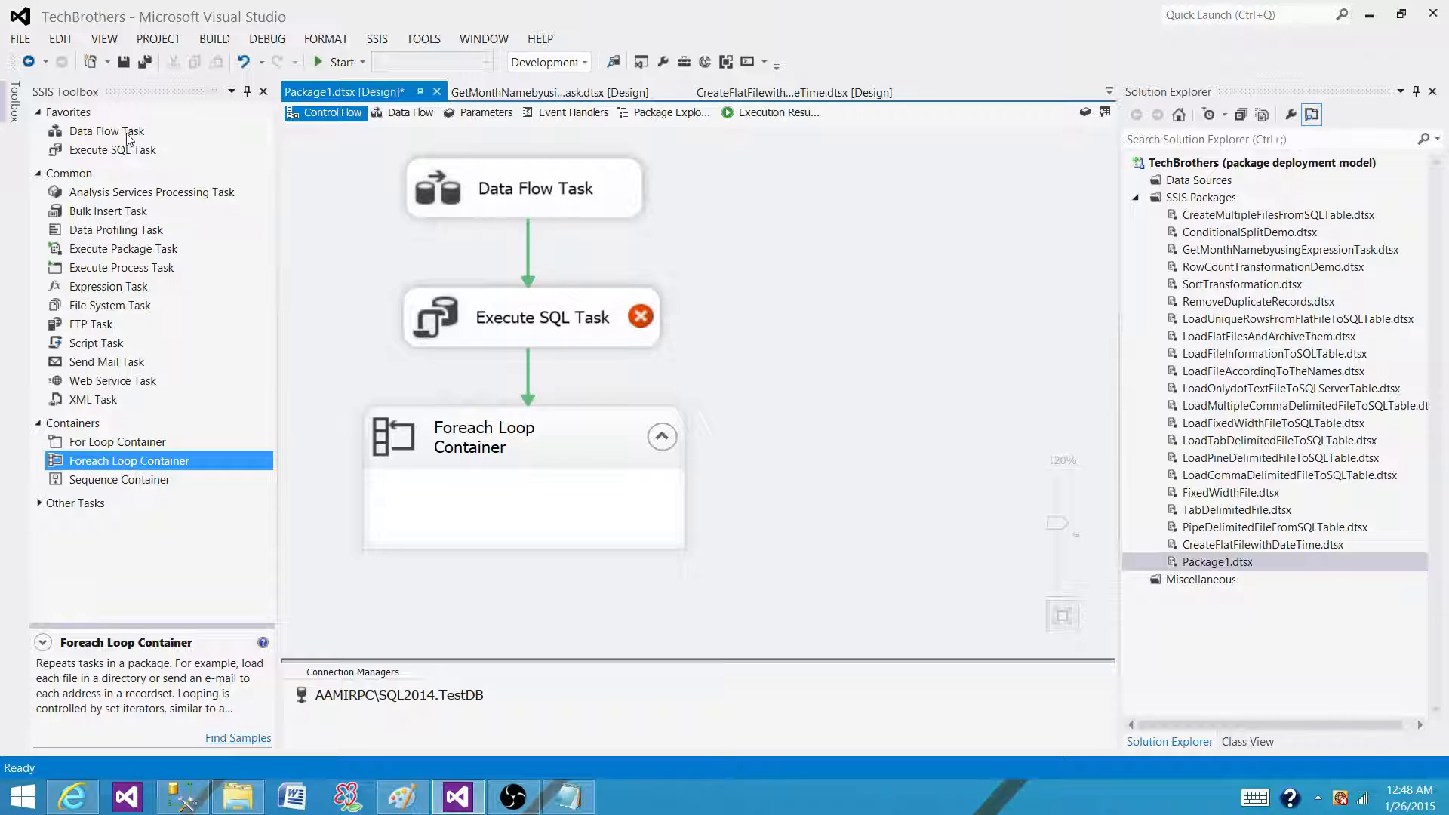
Delete the Data Flow Task and re-add a new one linked to the Execute SQL Task
left_click(535, 189)
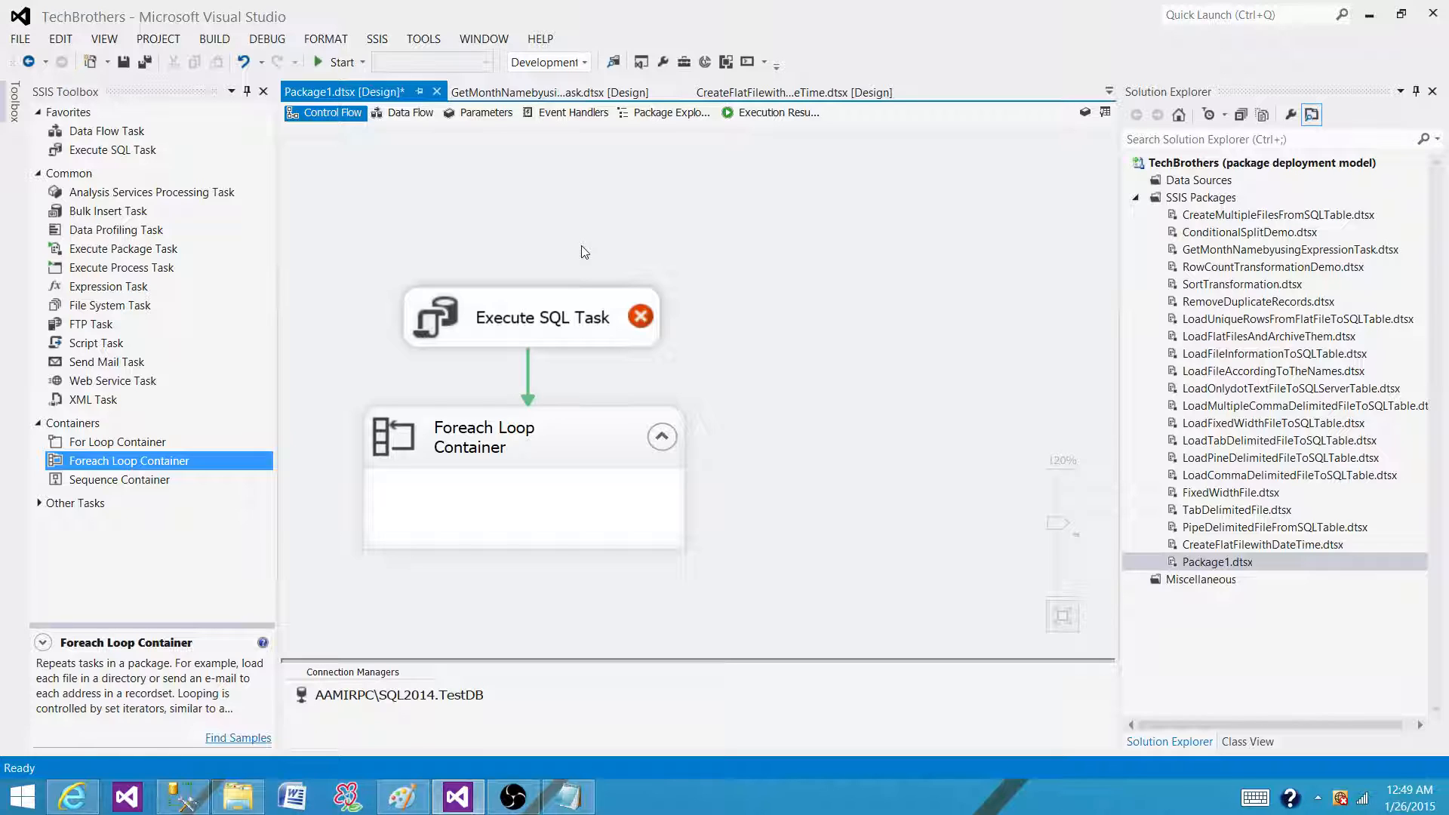
mouse_move(563, 577)
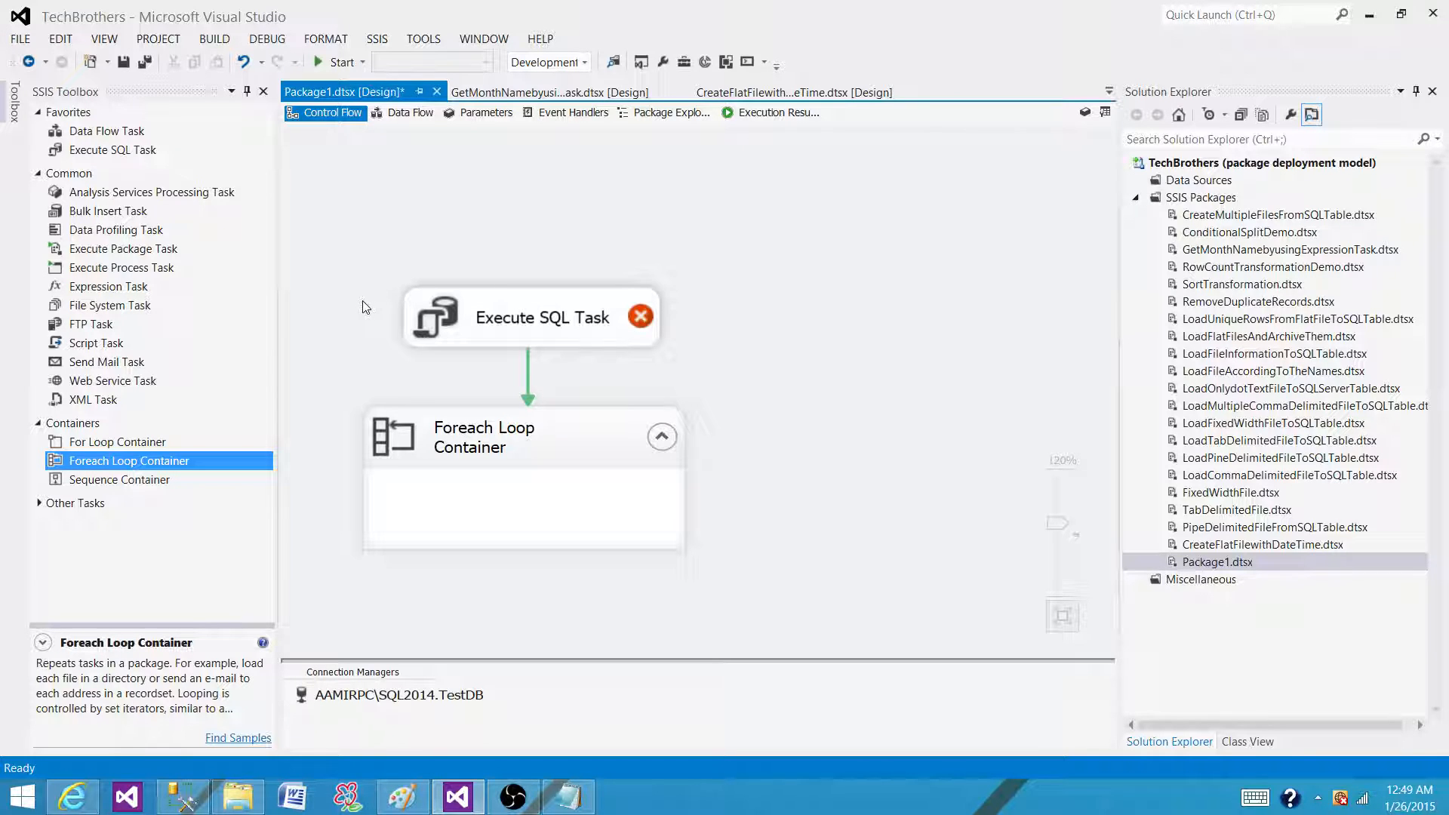
mouse_move(88, 313)
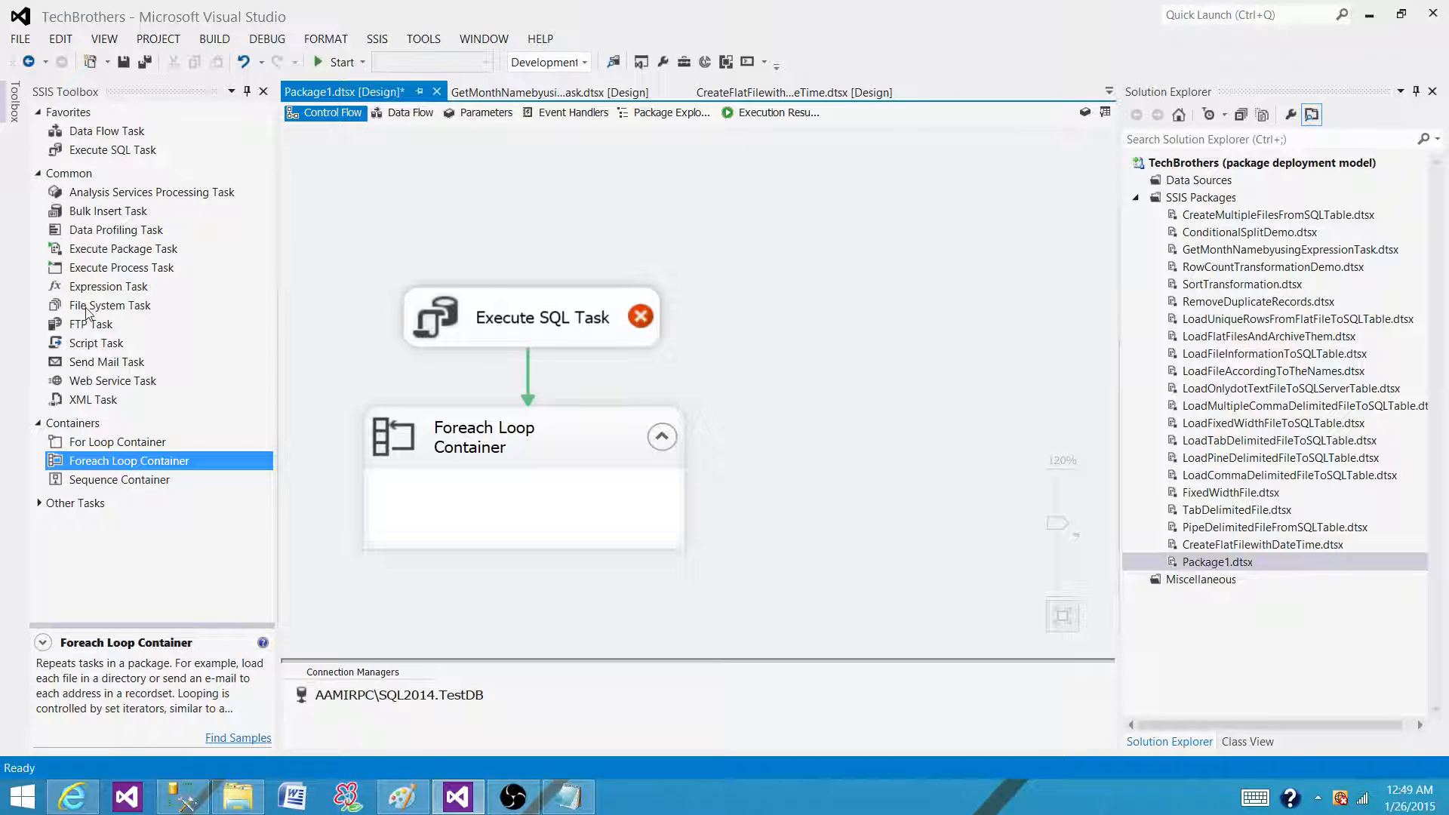
mouse_move(694, 572)
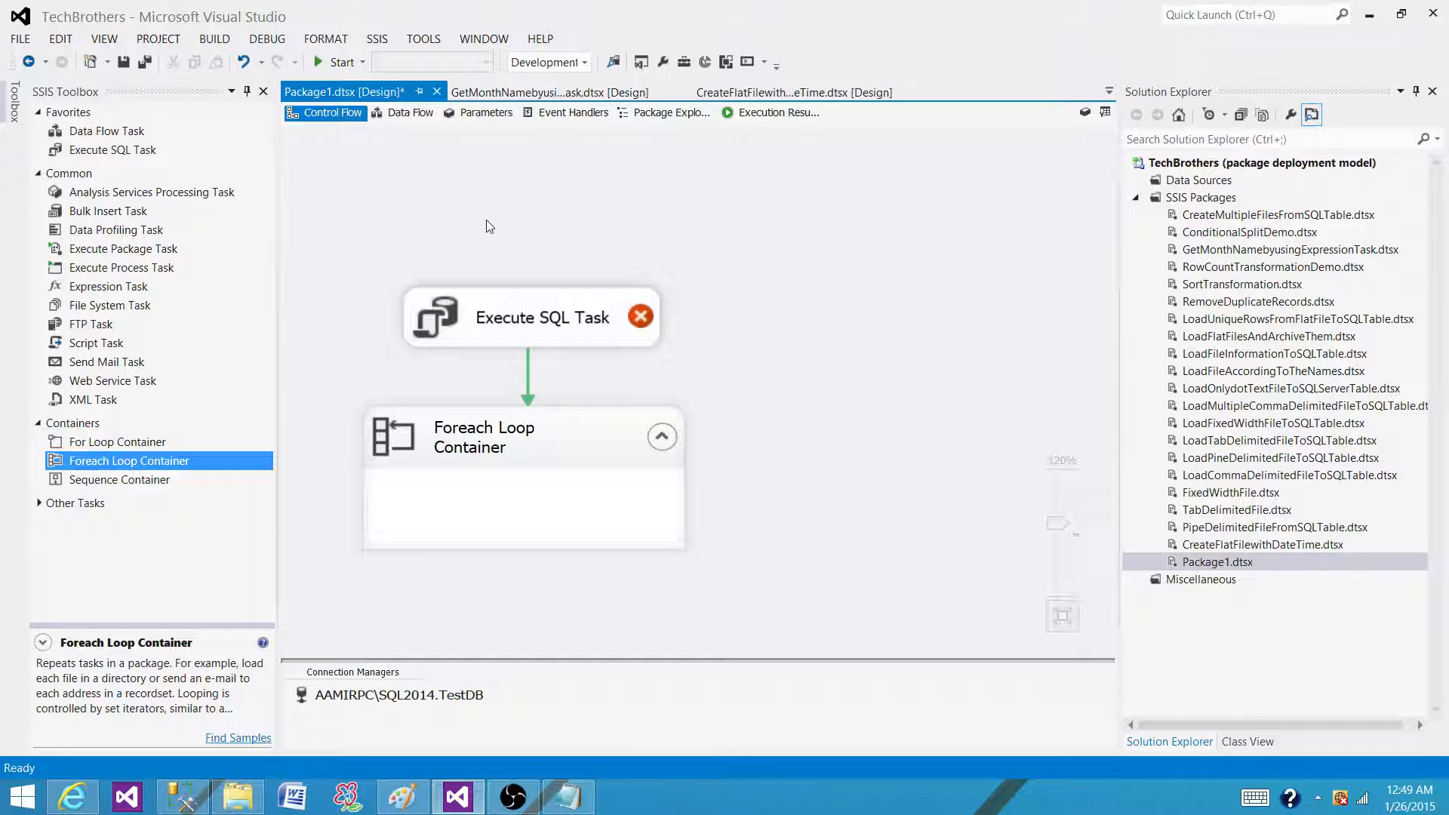
left_click(105, 130)
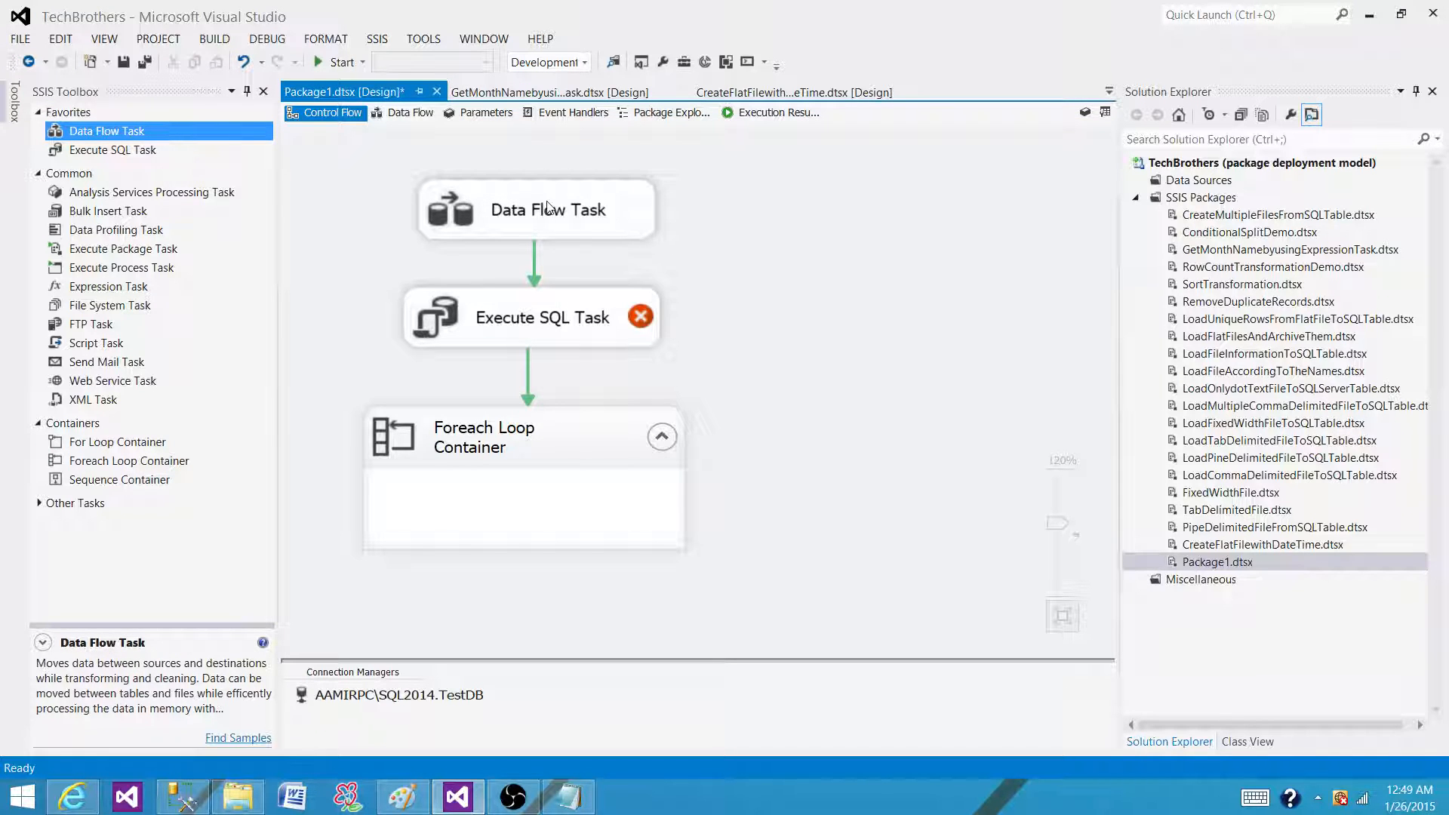
mouse_move(545, 229)
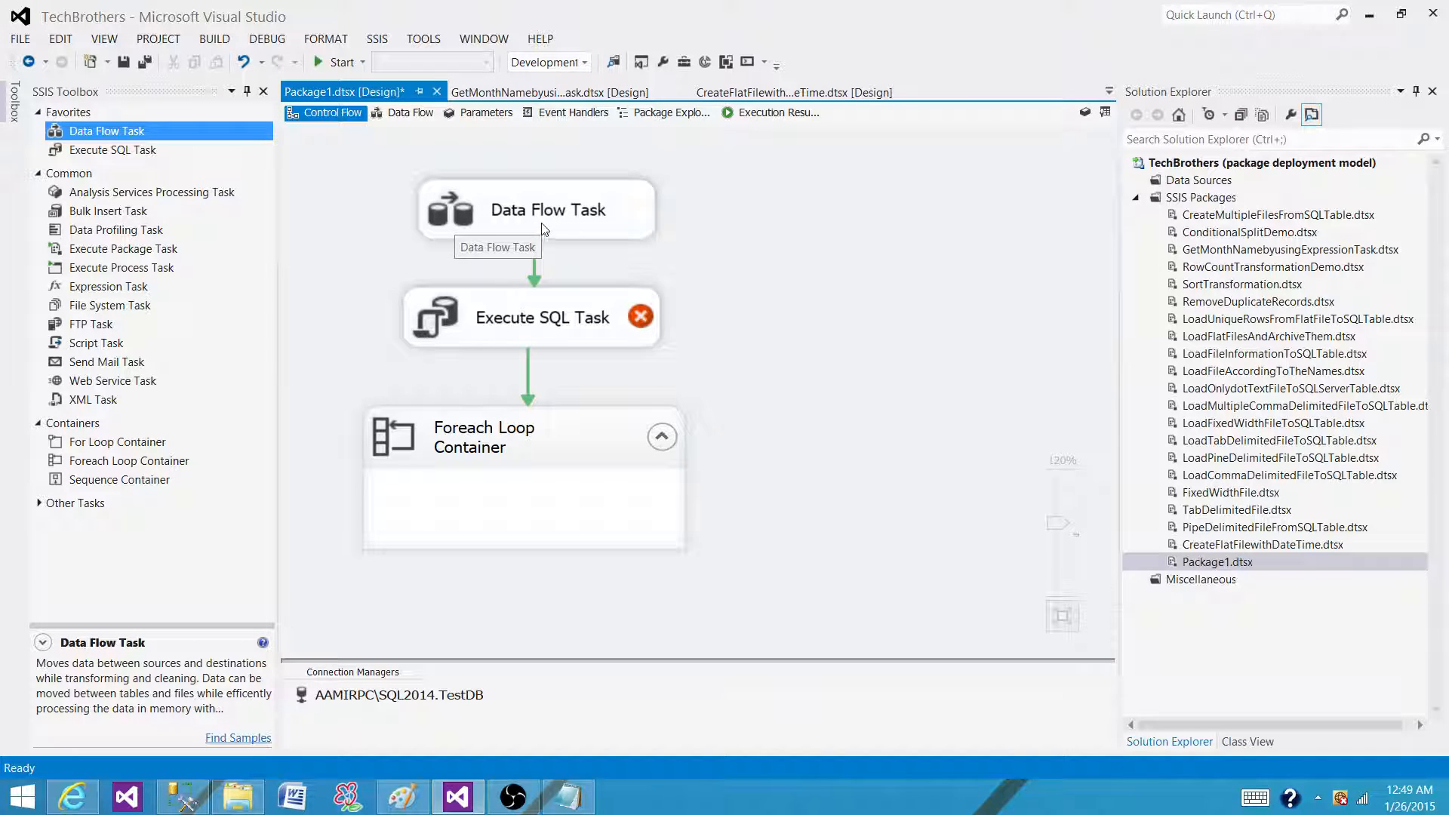
left_click(411, 112)
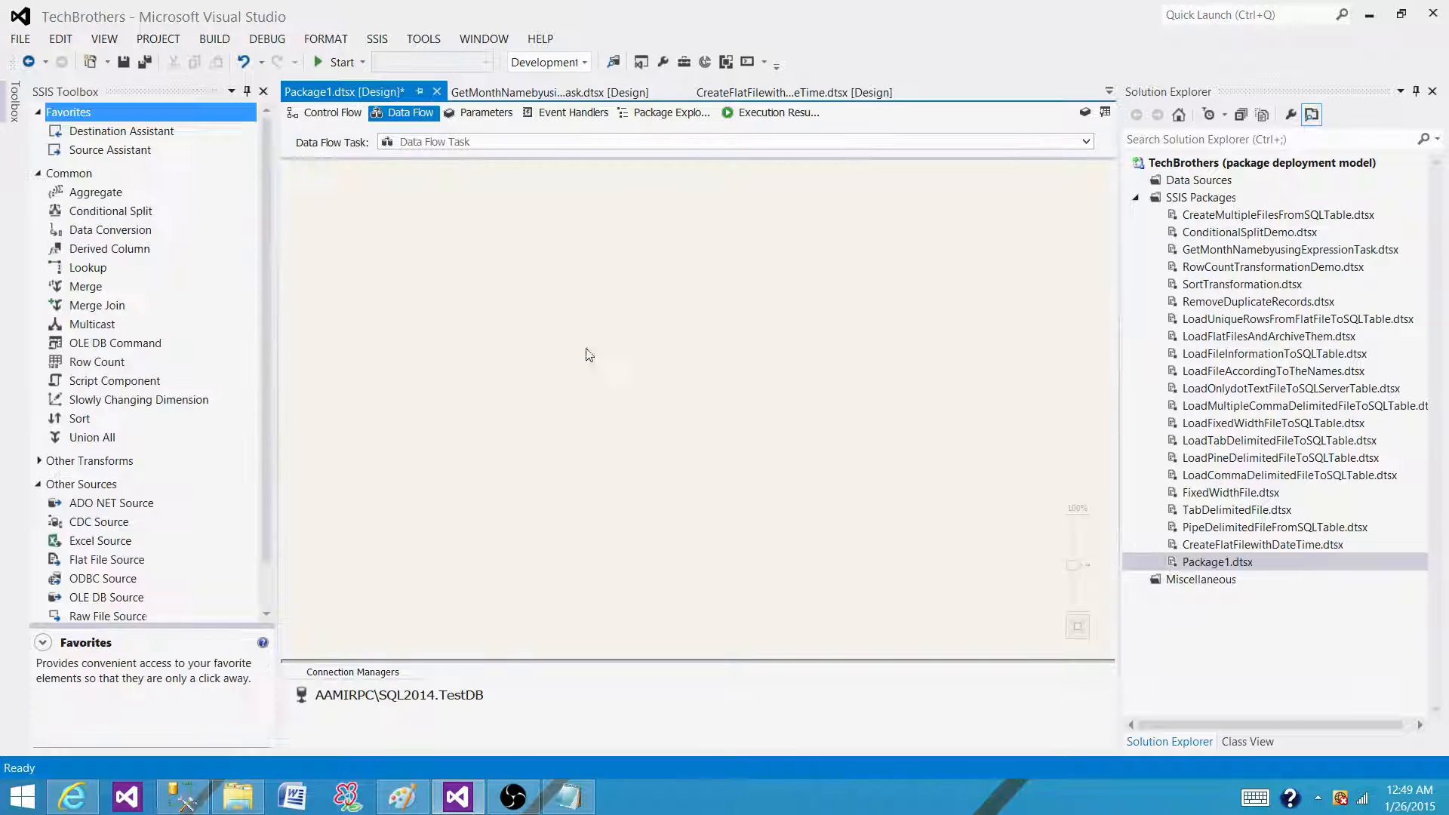
mouse_move(474, 341)
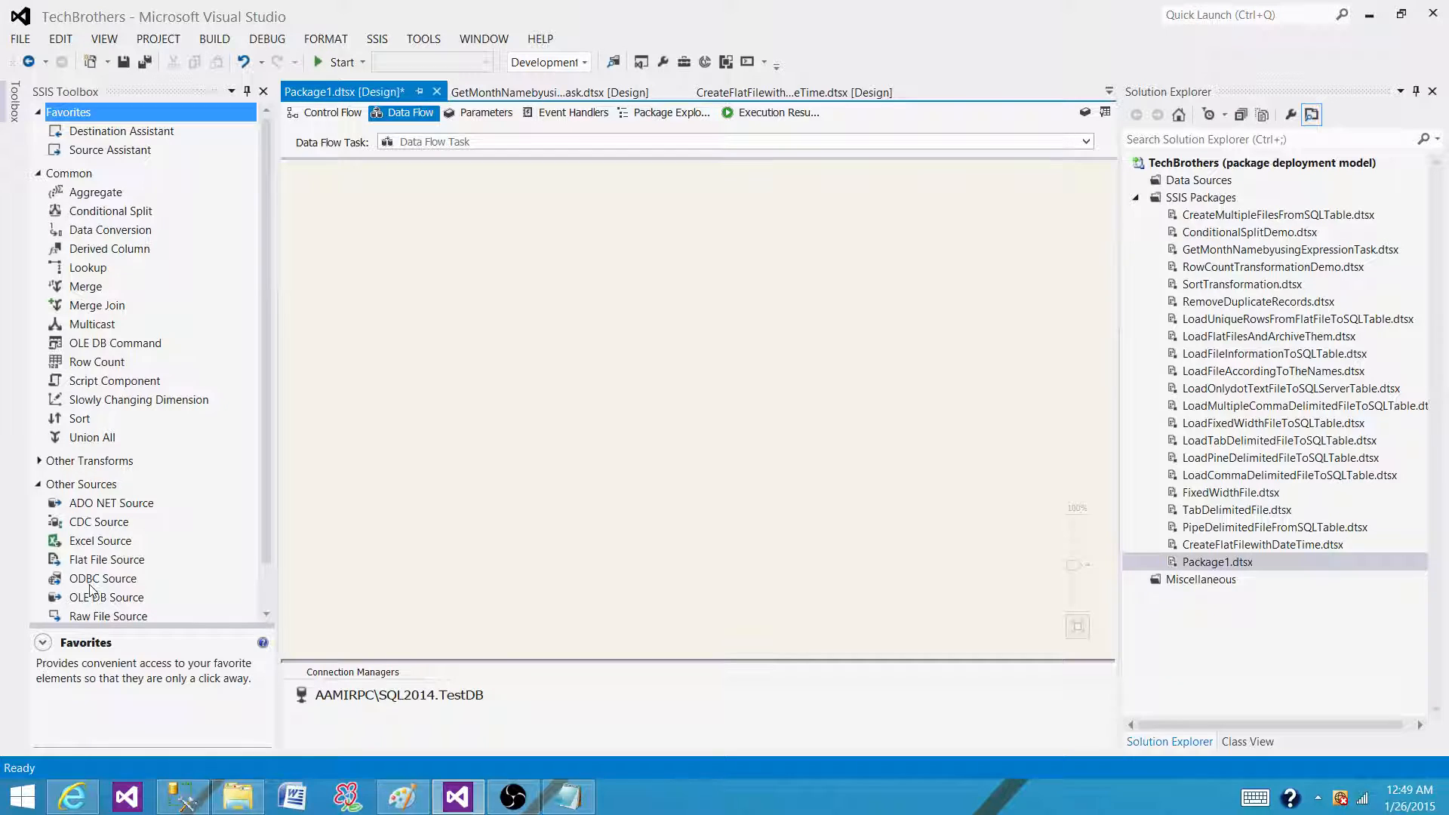
mouse_move(106, 543)
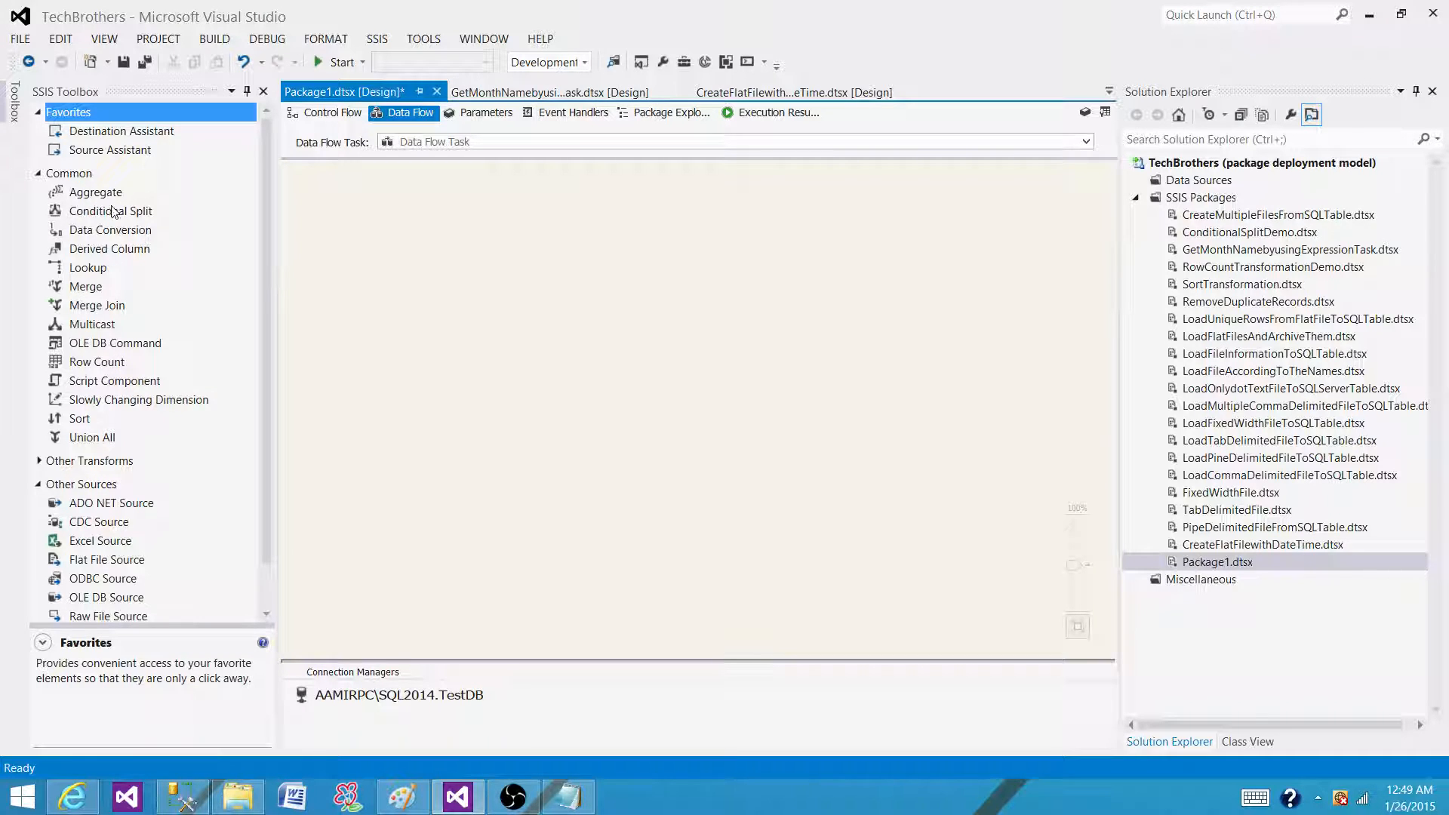
mouse_move(94, 224)
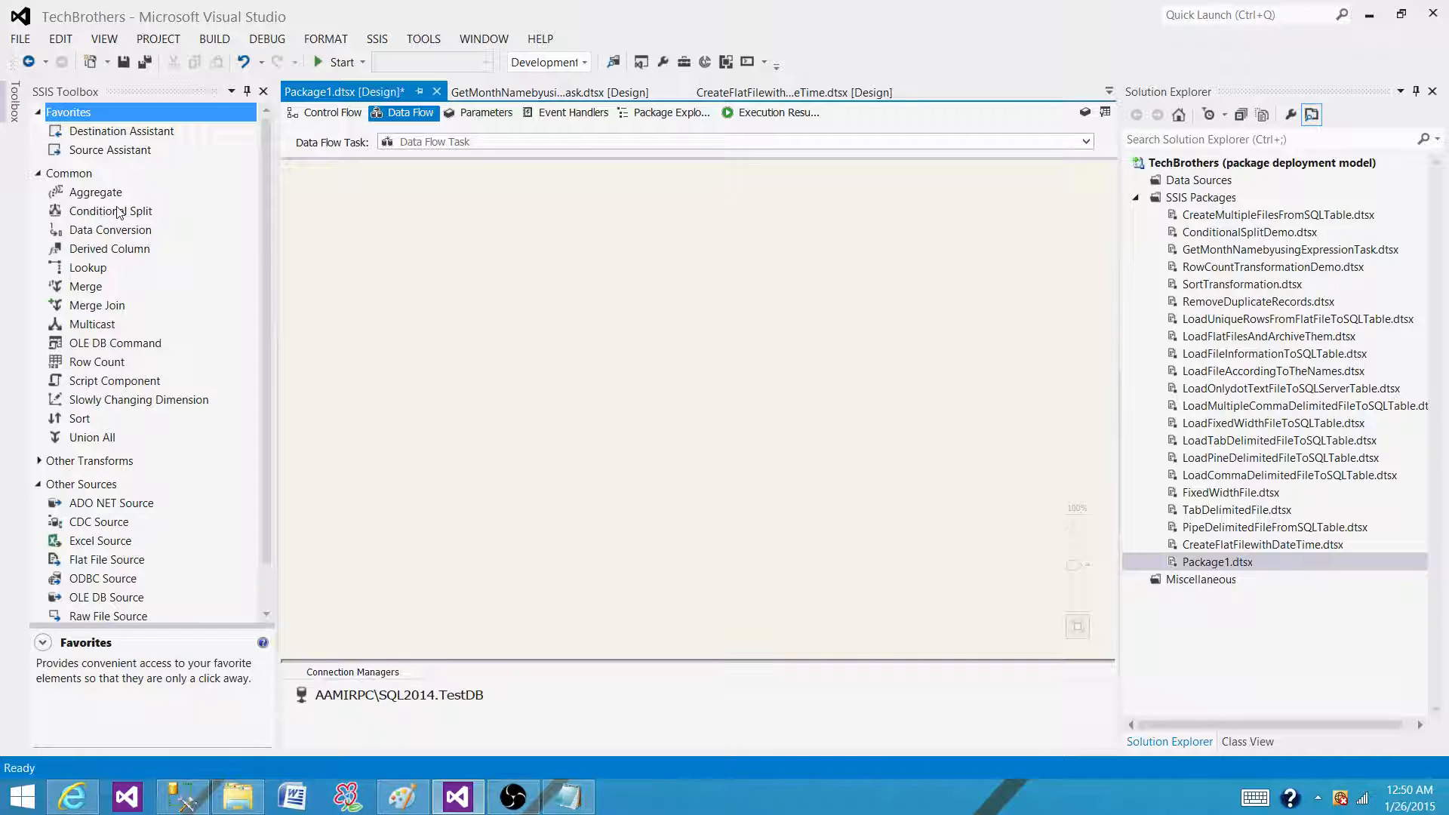
mouse_move(90, 235)
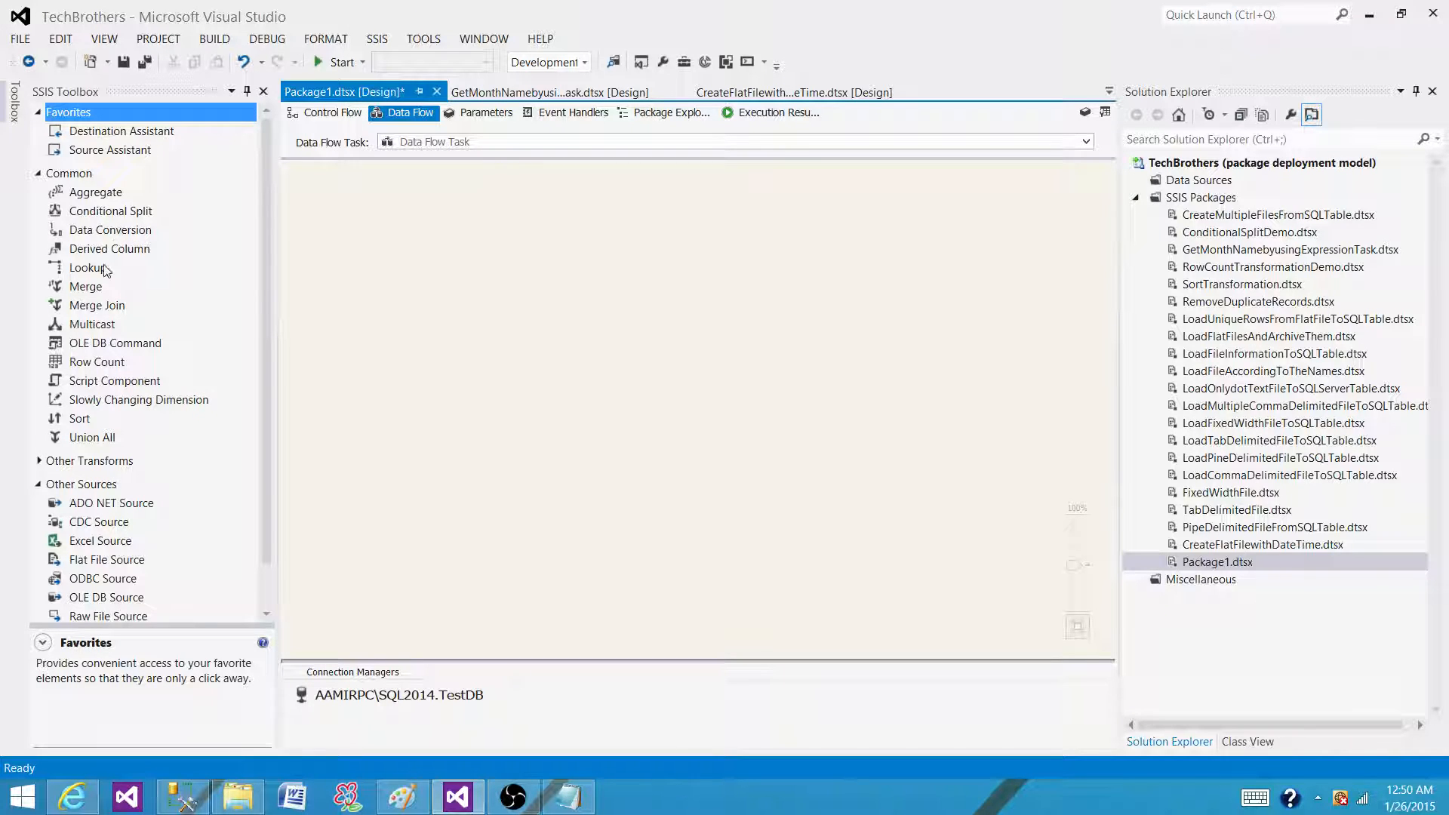
mouse_move(90, 406)
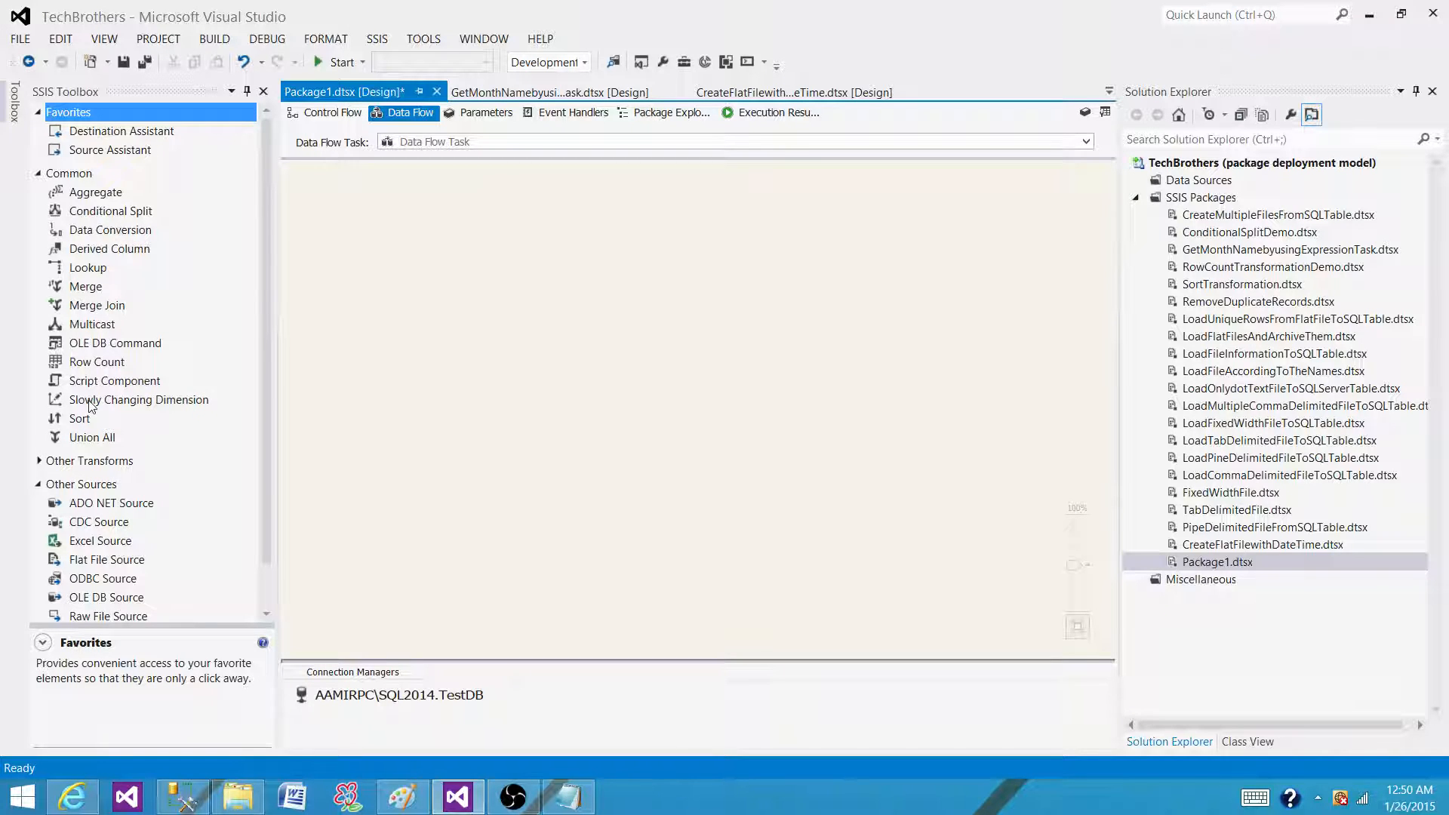
mouse_move(138, 429)
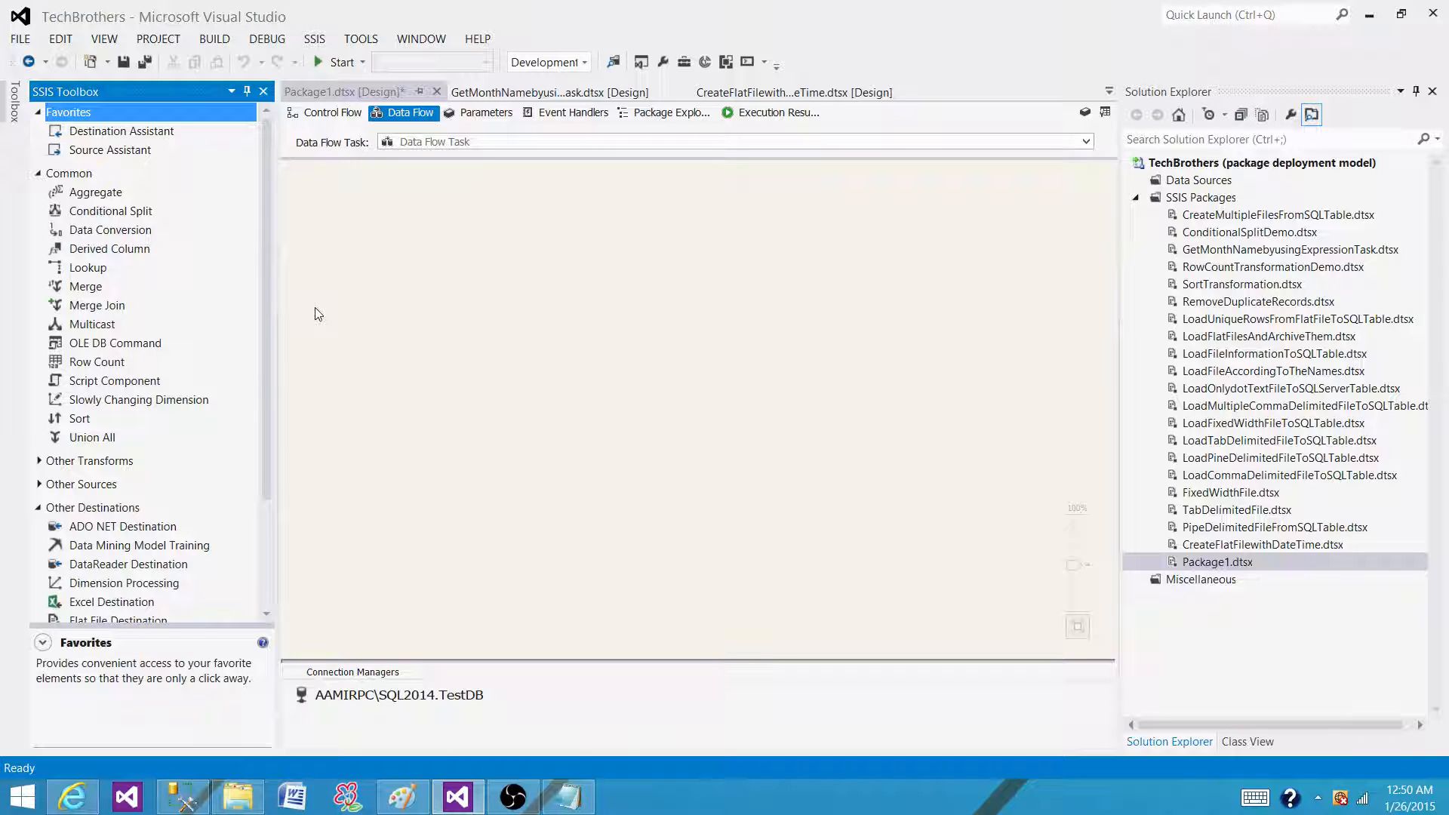
left_click(331, 111)
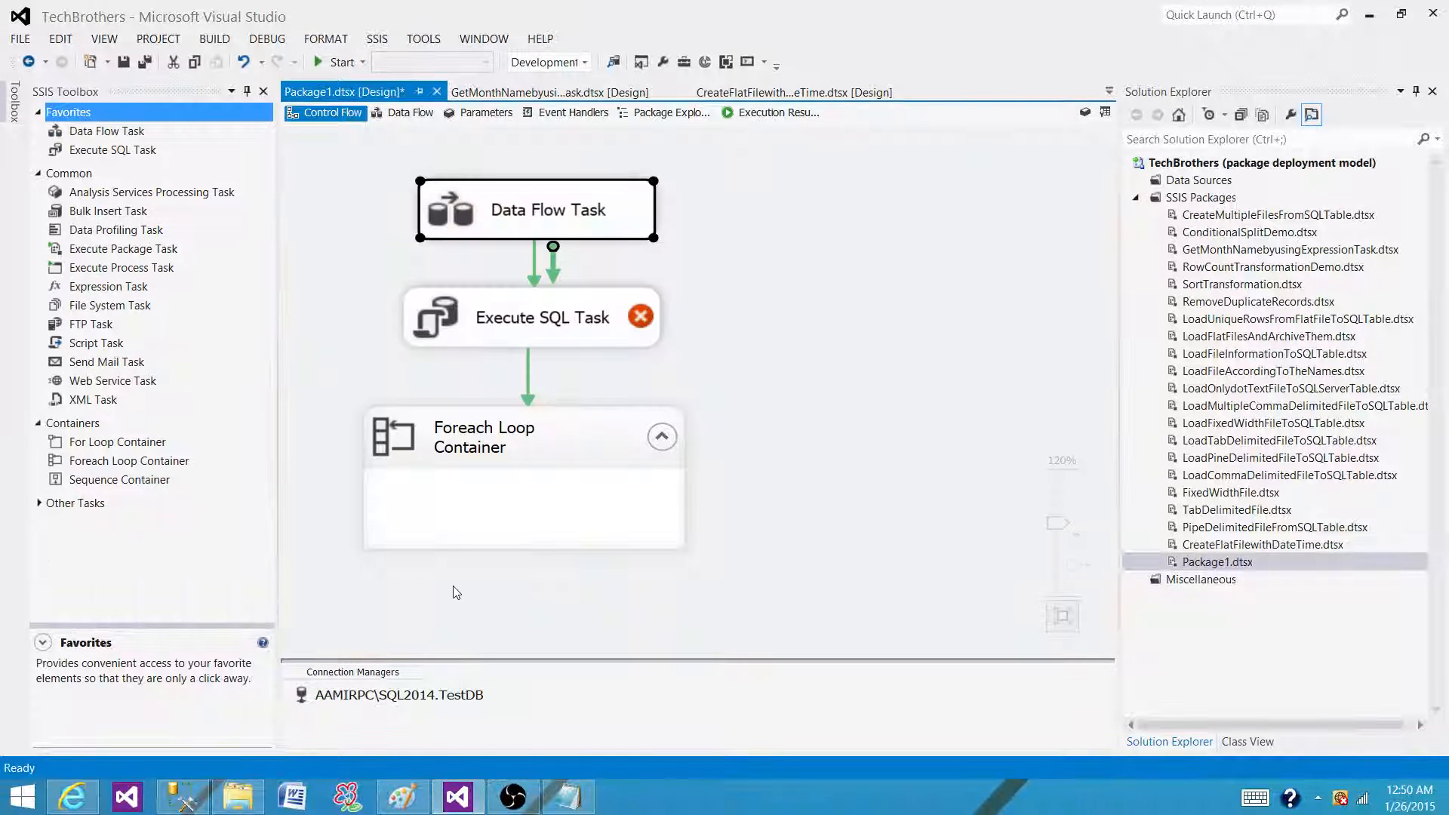